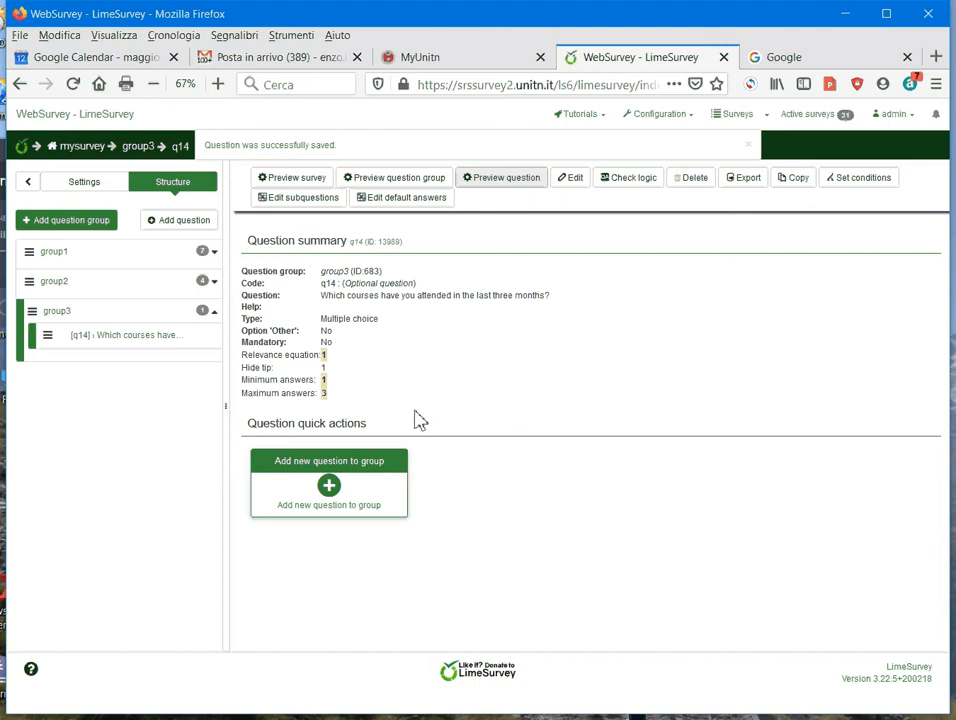
mouse_move(411, 429)
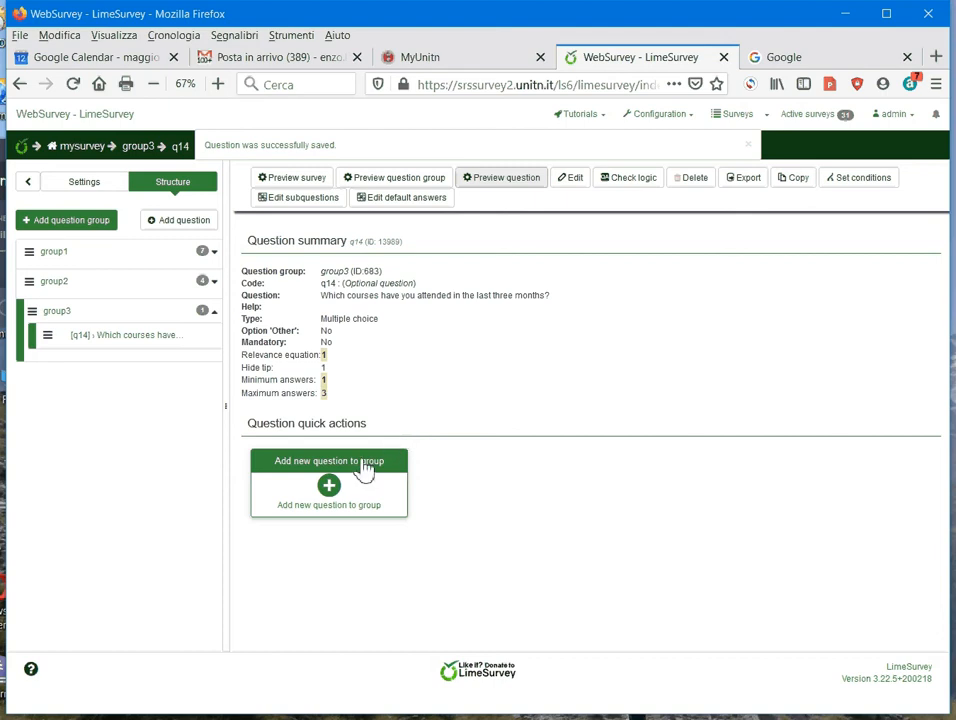
mouse_move(342, 478)
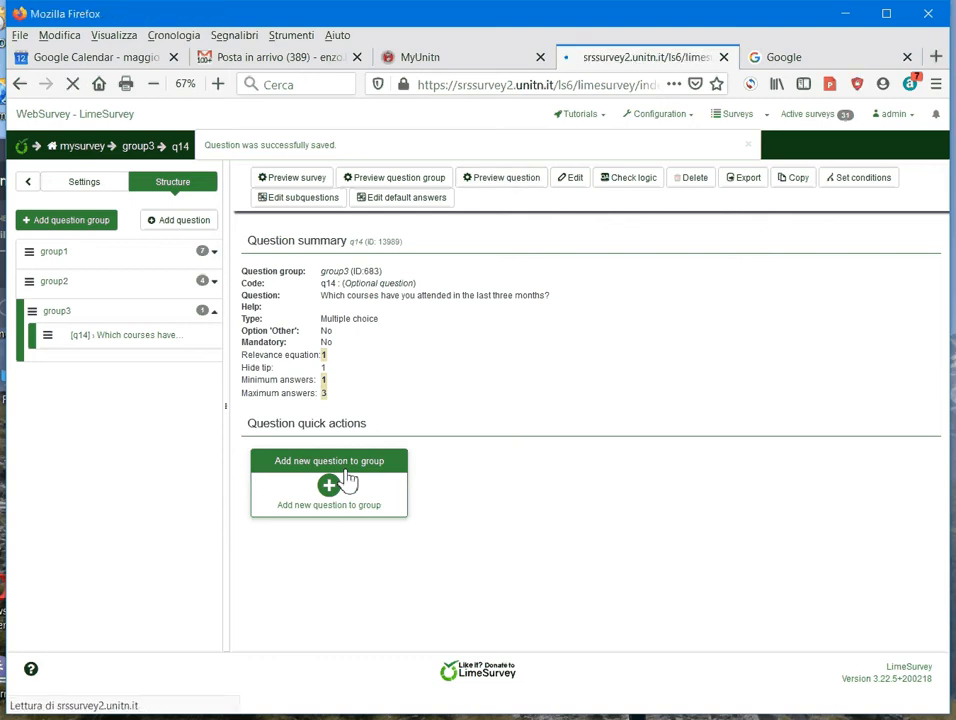
- Enter question code q15 and begin the wording with 'How'
left_click(328, 482)
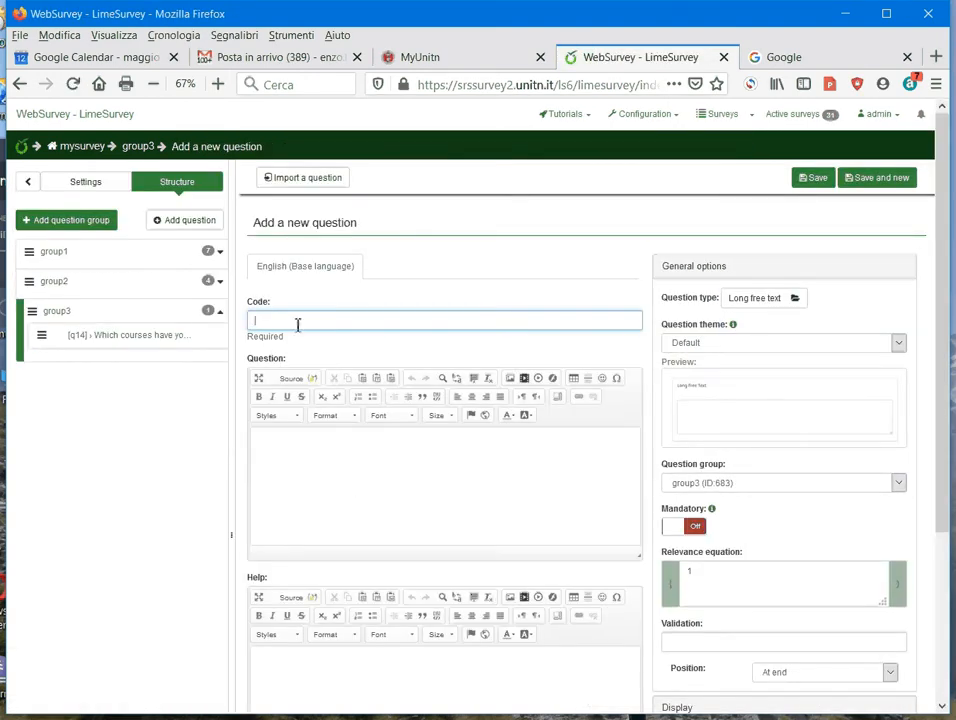
type("q1")
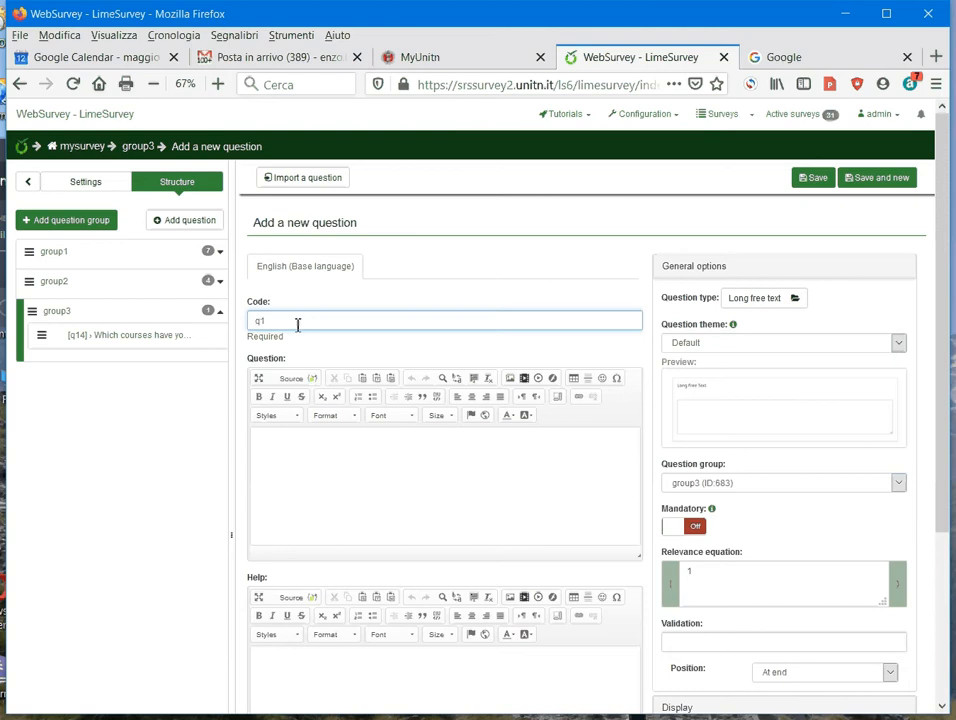
type("5")
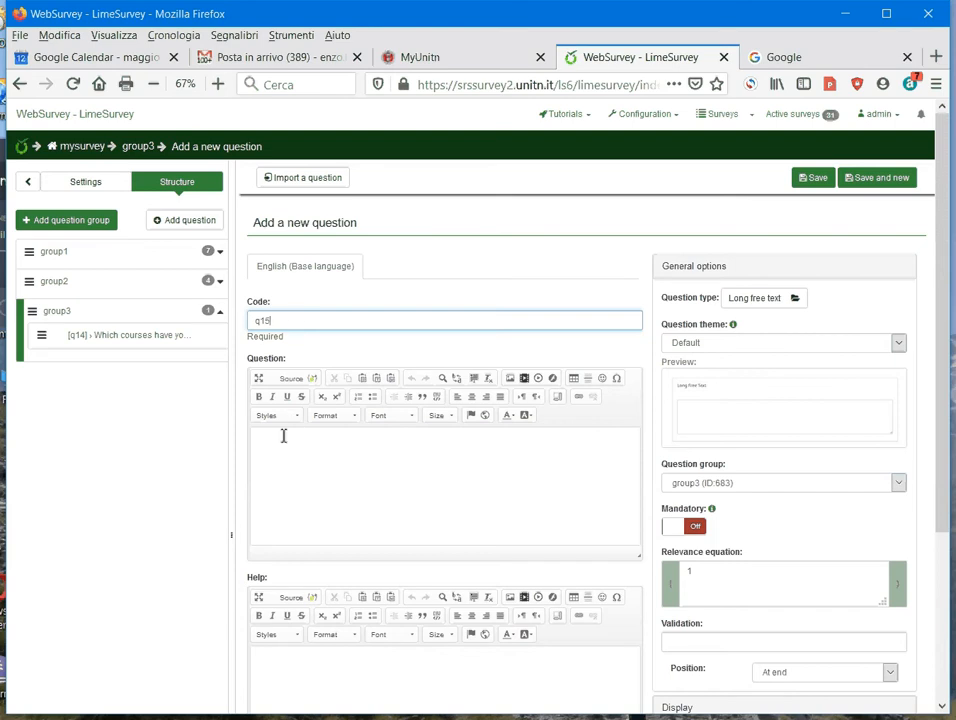
left_click(283, 447)
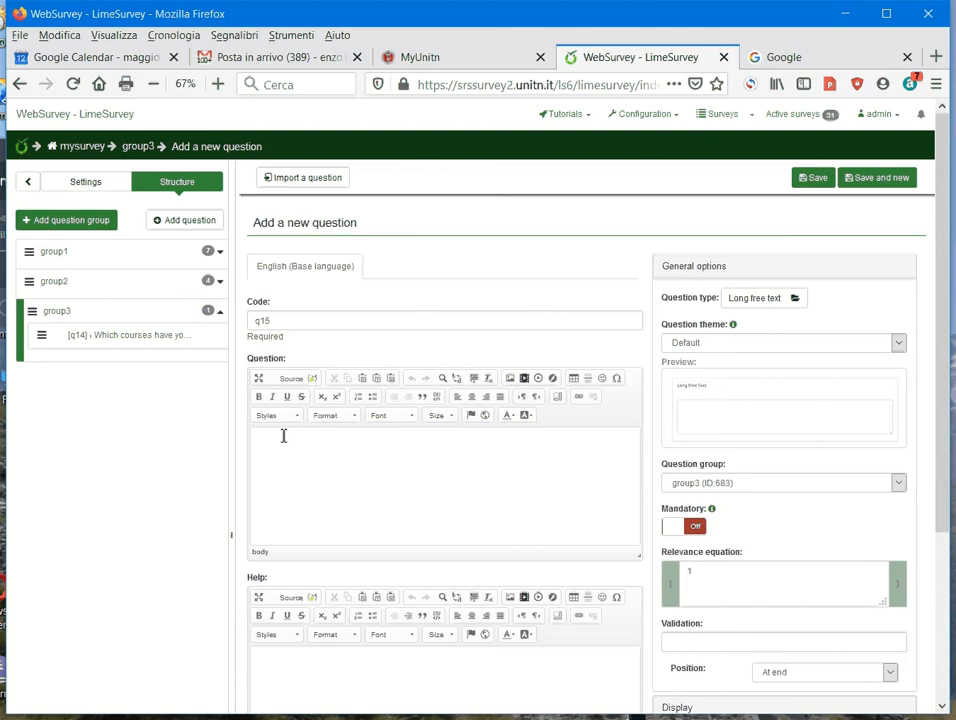
type("How")
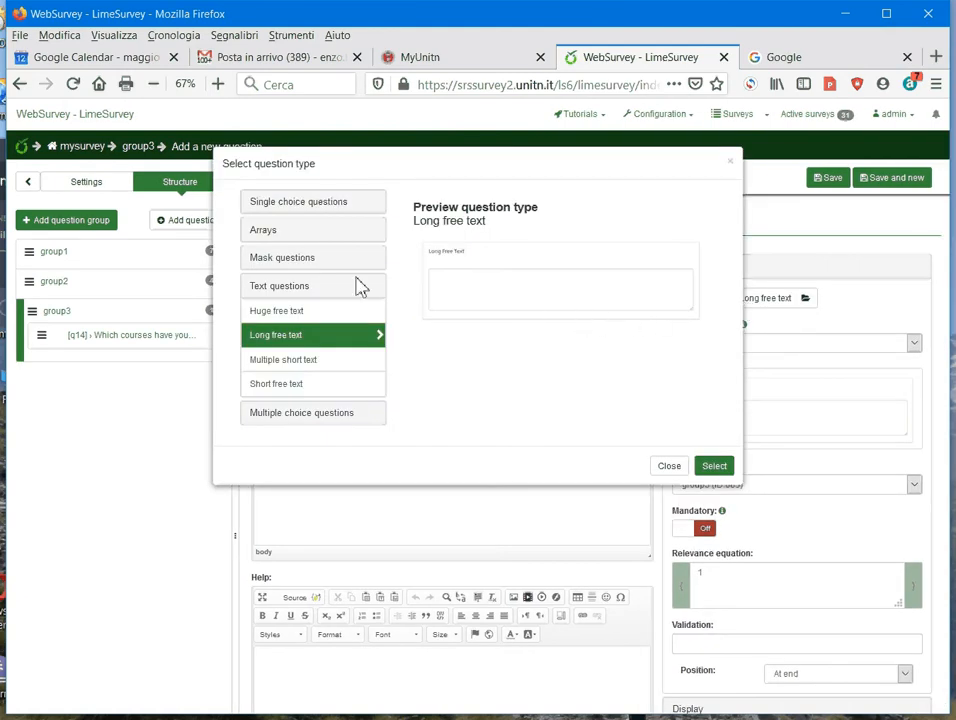
mouse_move(282, 266)
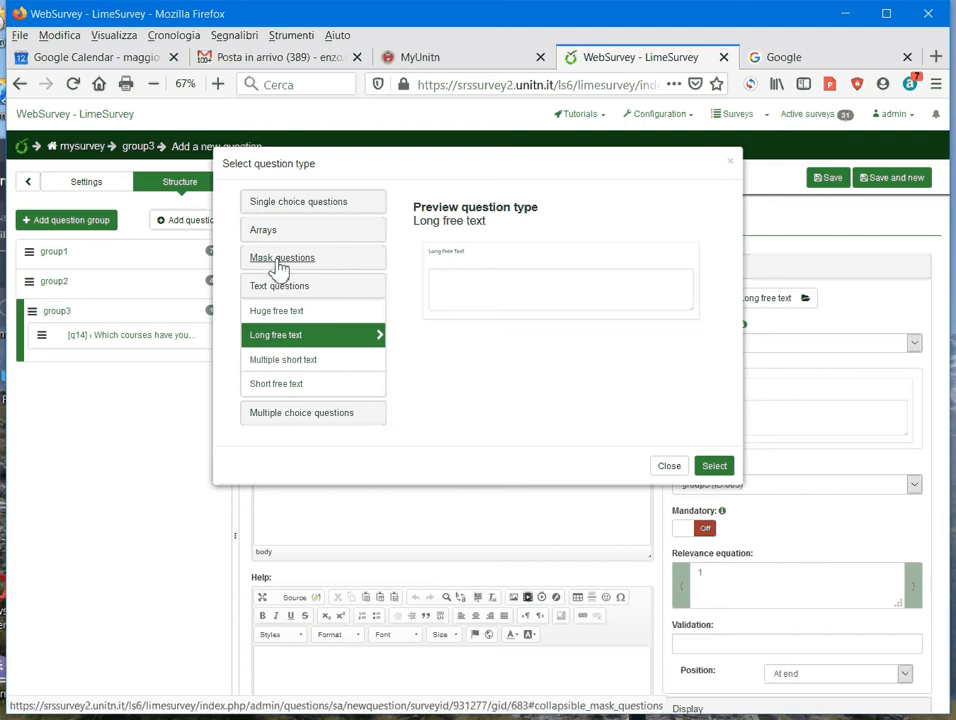
- Choose Numerical input from the Mask question types as the question type
left_click(282, 257)
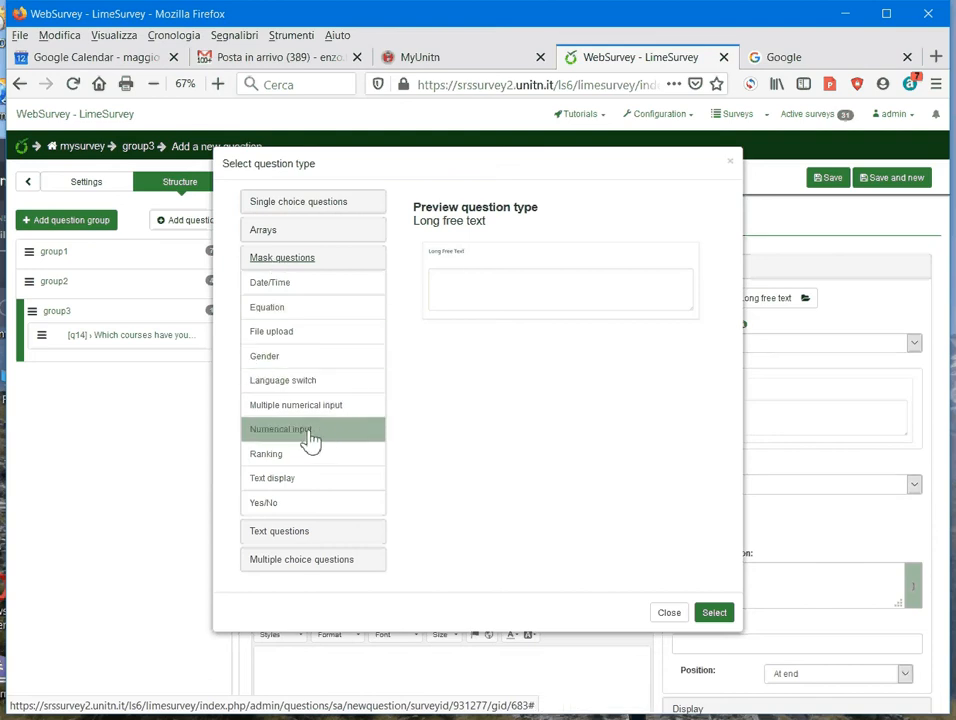
left_click(282, 429)
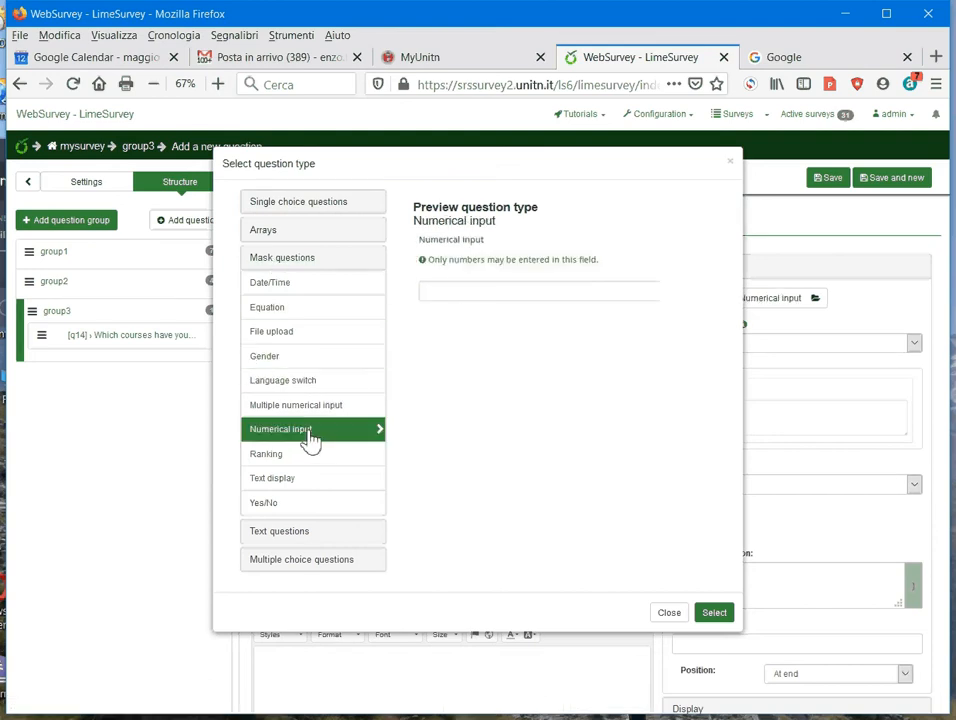
mouse_move(311, 411)
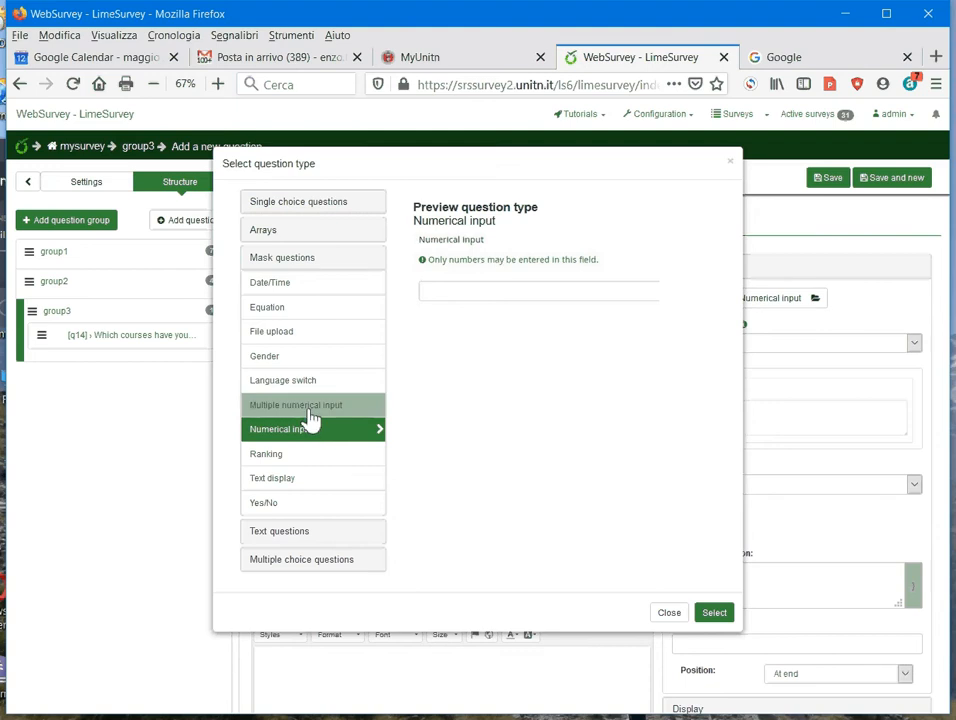
left_click(301, 405)
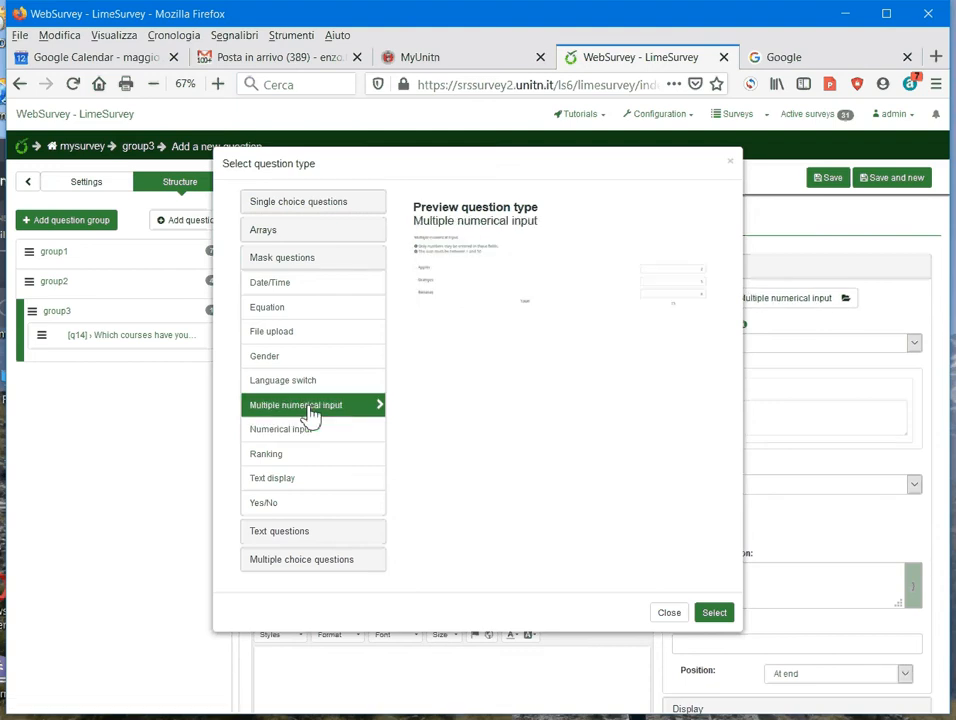
mouse_move(300, 432)
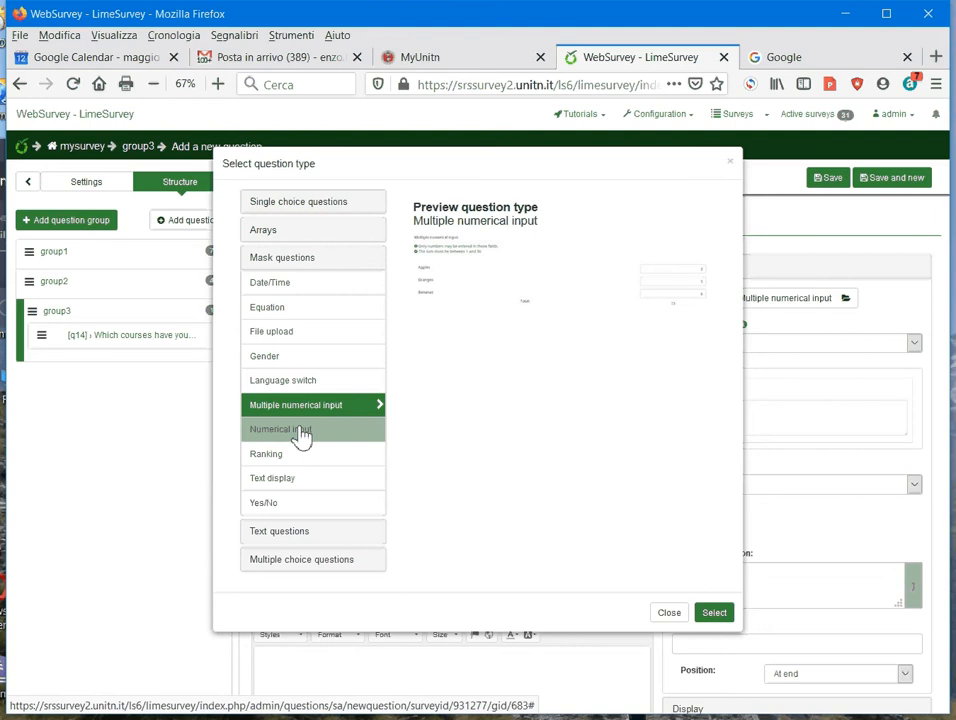
left_click(281, 429)
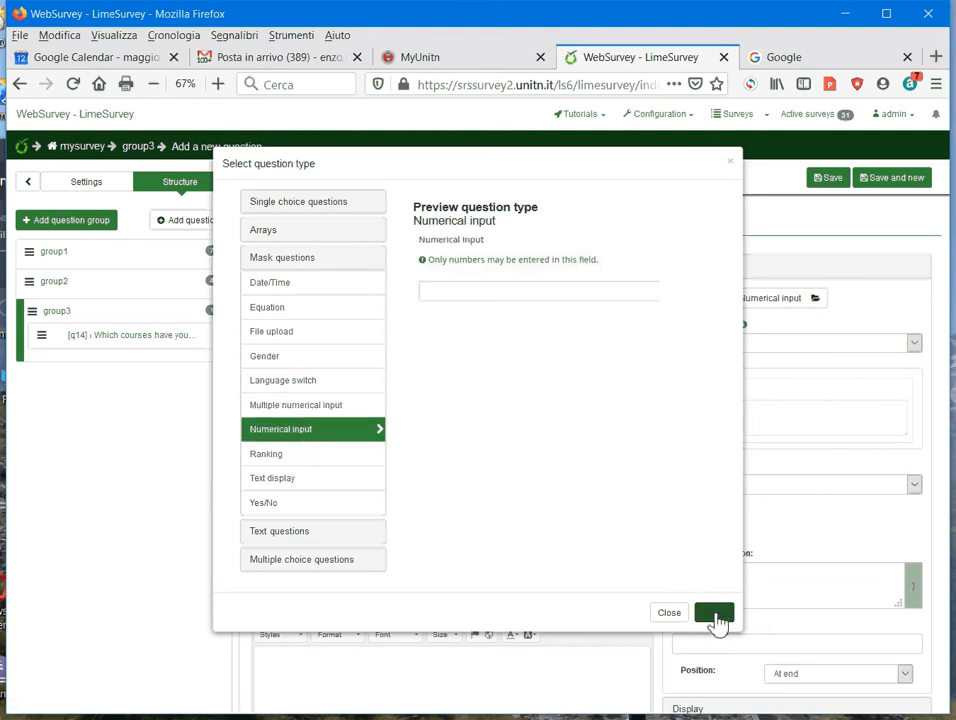
left_click(712, 612)
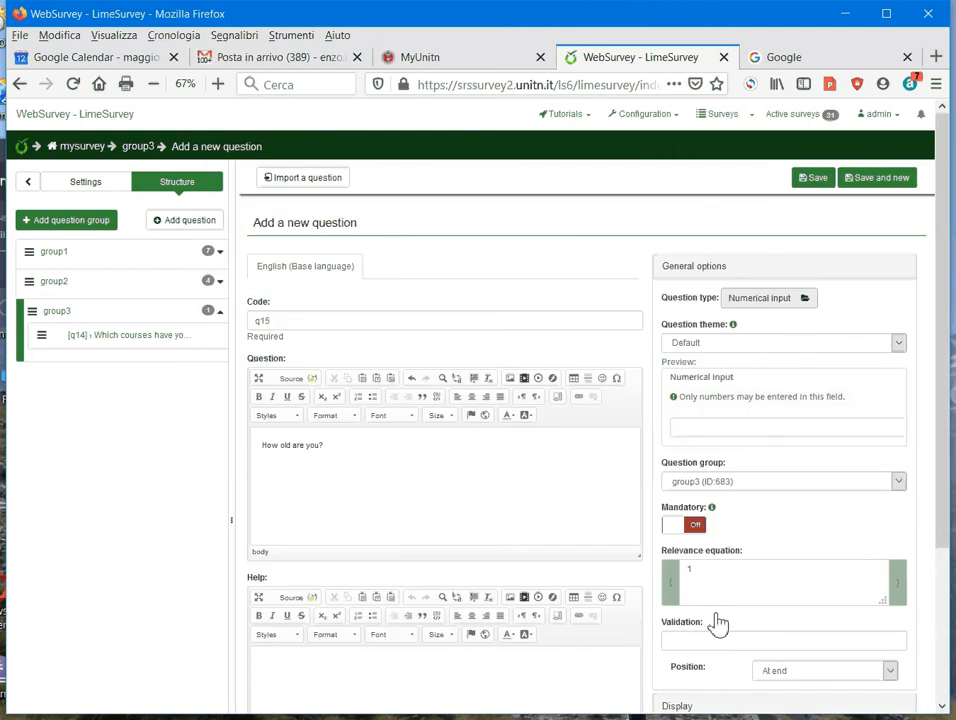
mouse_move(718, 621)
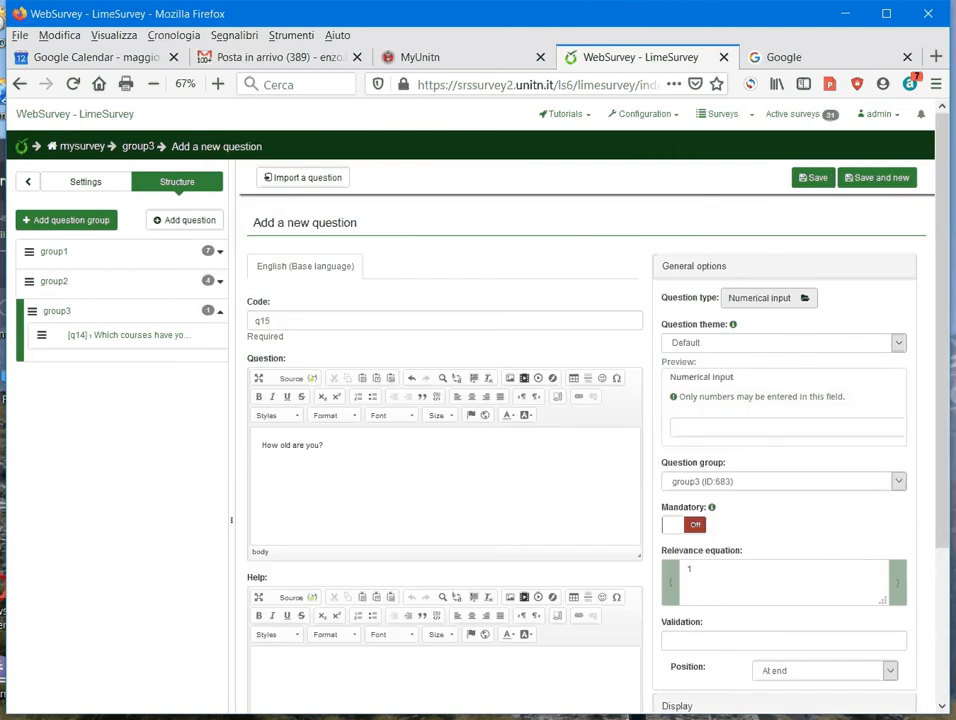
- Scroll down the General options and expand the Input section
scroll("down", 3)
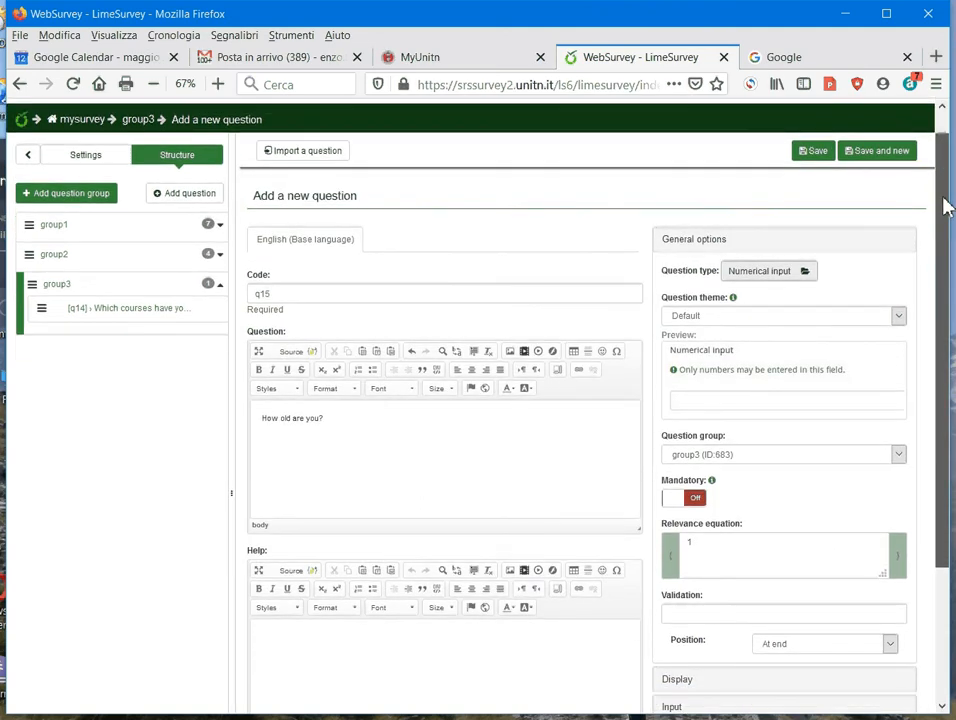
scroll("down", 3)
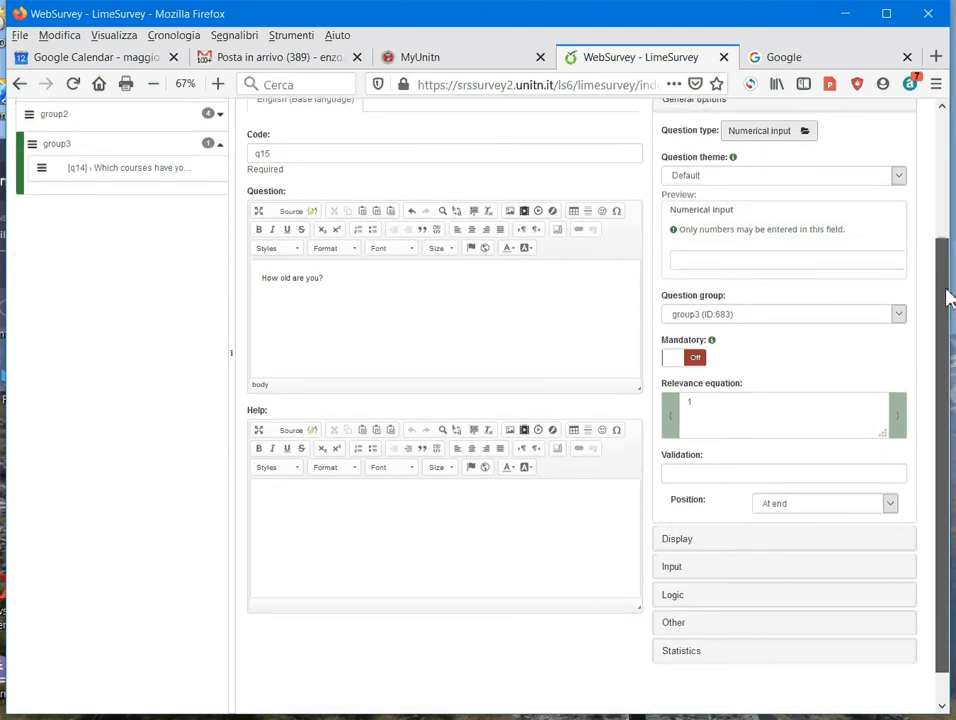
scroll("down", 3)
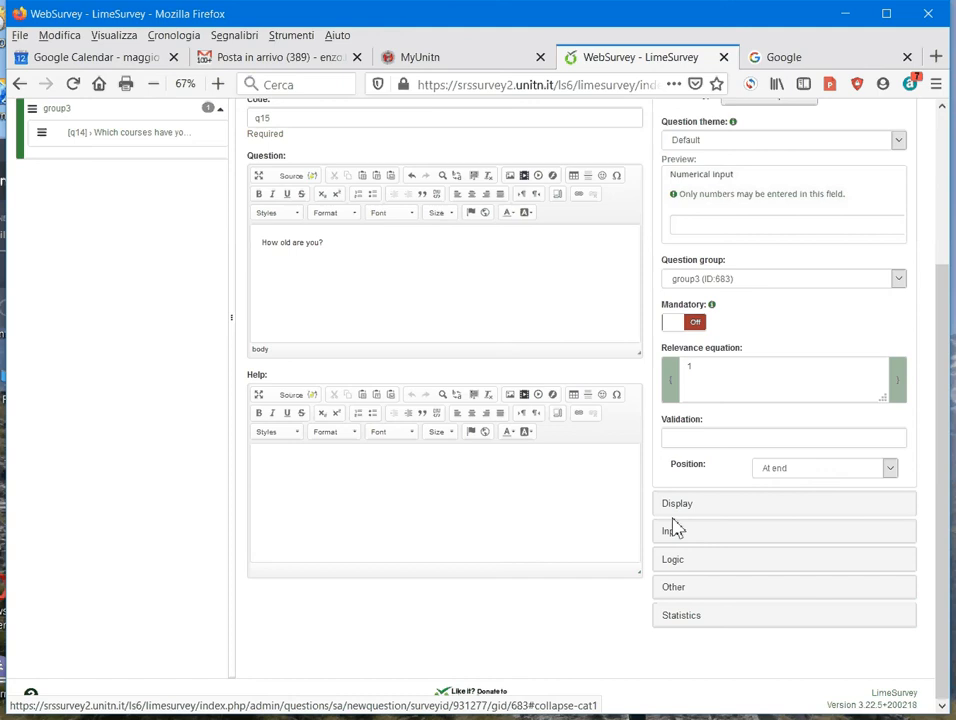
left_click(675, 531)
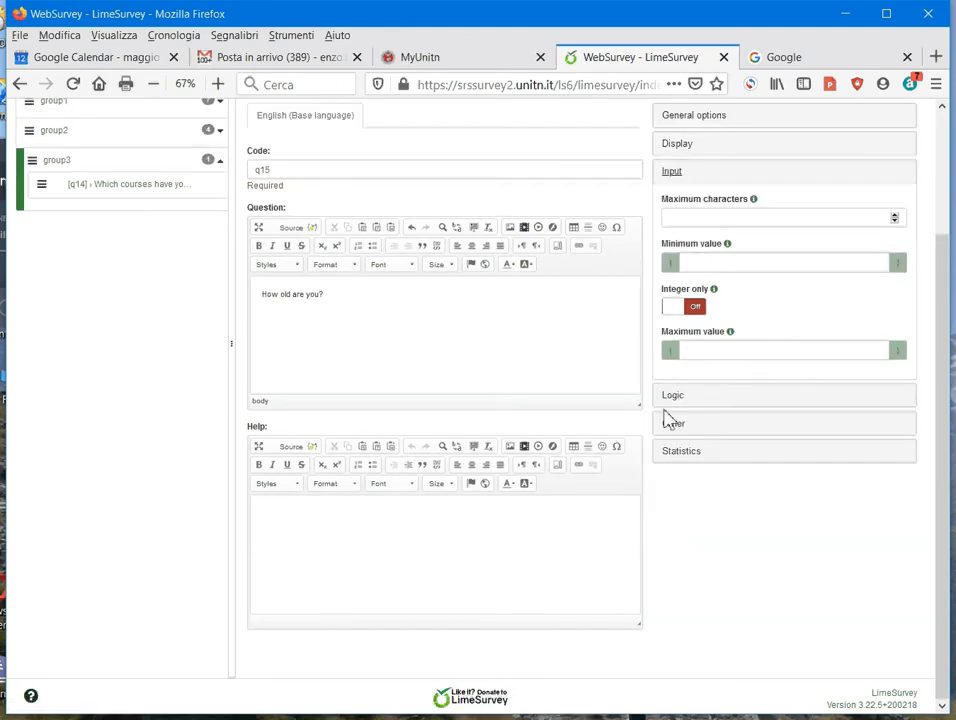
- Set Minimum value to 18 and Maximum value to 65 in the Input settings
left_click(780, 218)
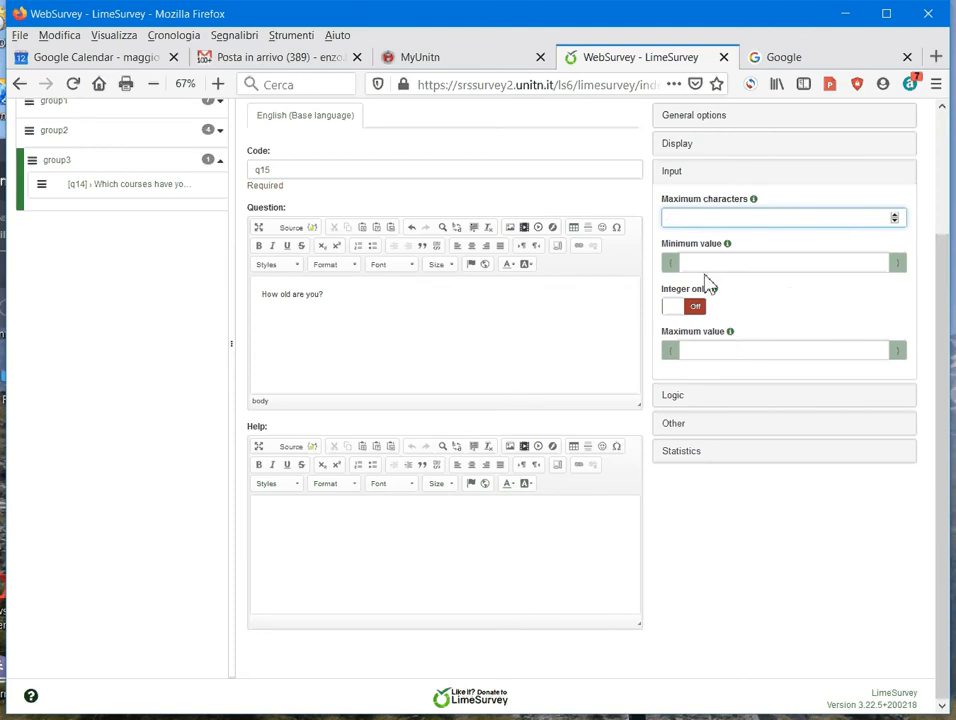
left_click(783, 262)
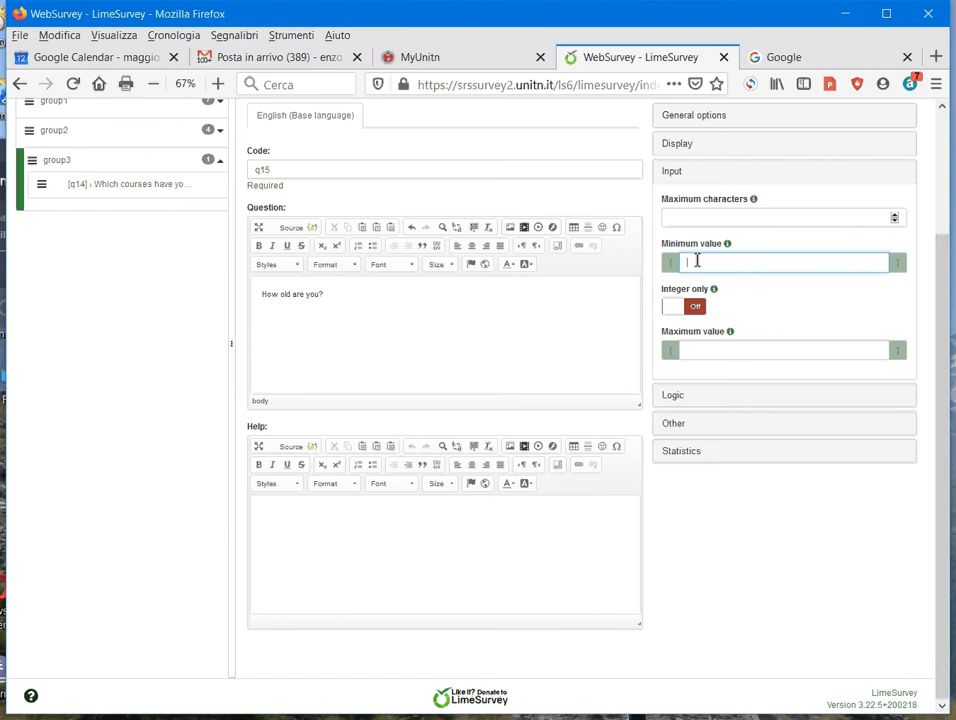
type("18")
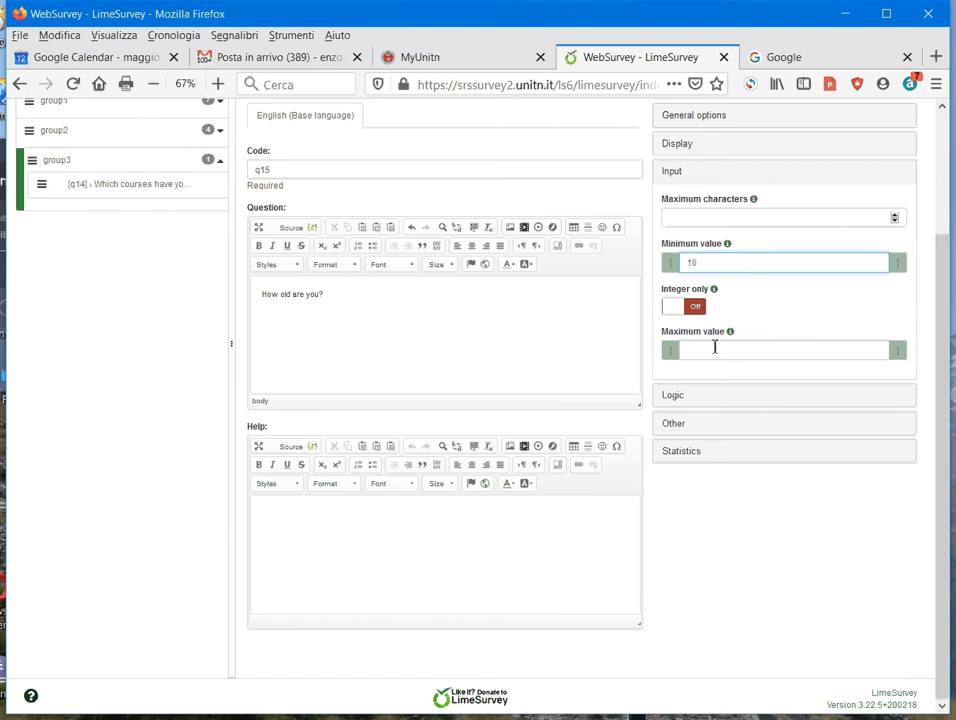
type("65")
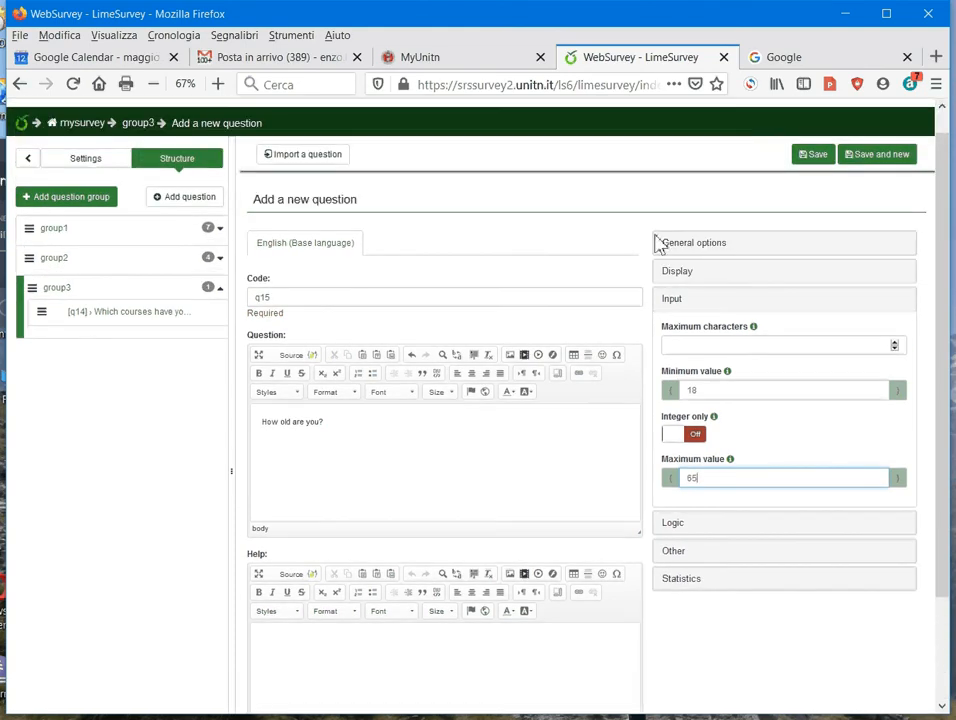
left_click(673, 298)
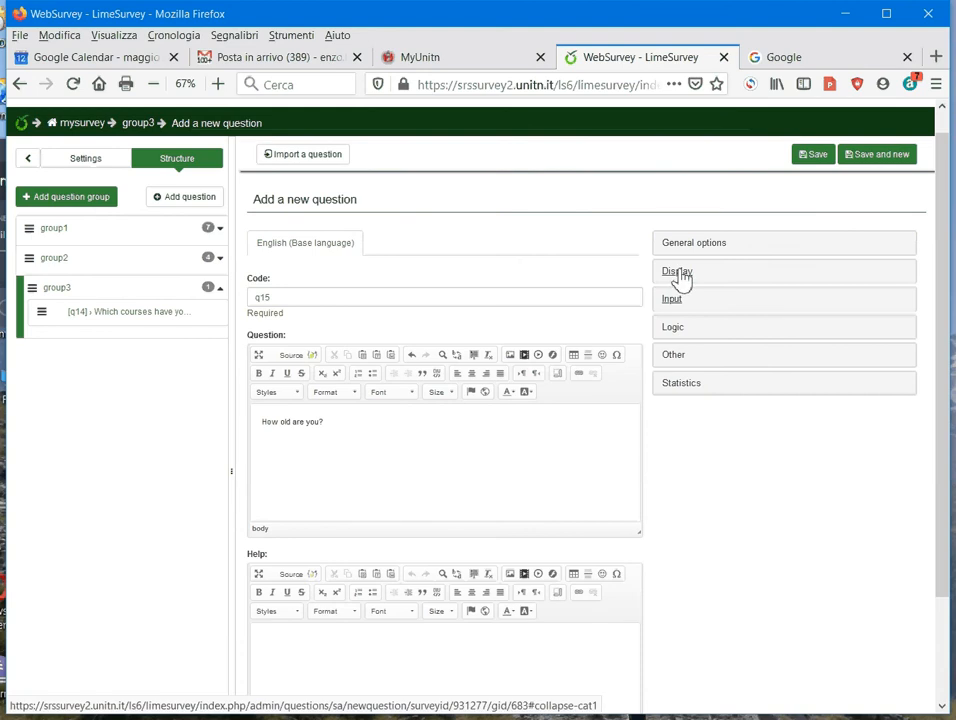
left_click(677, 271)
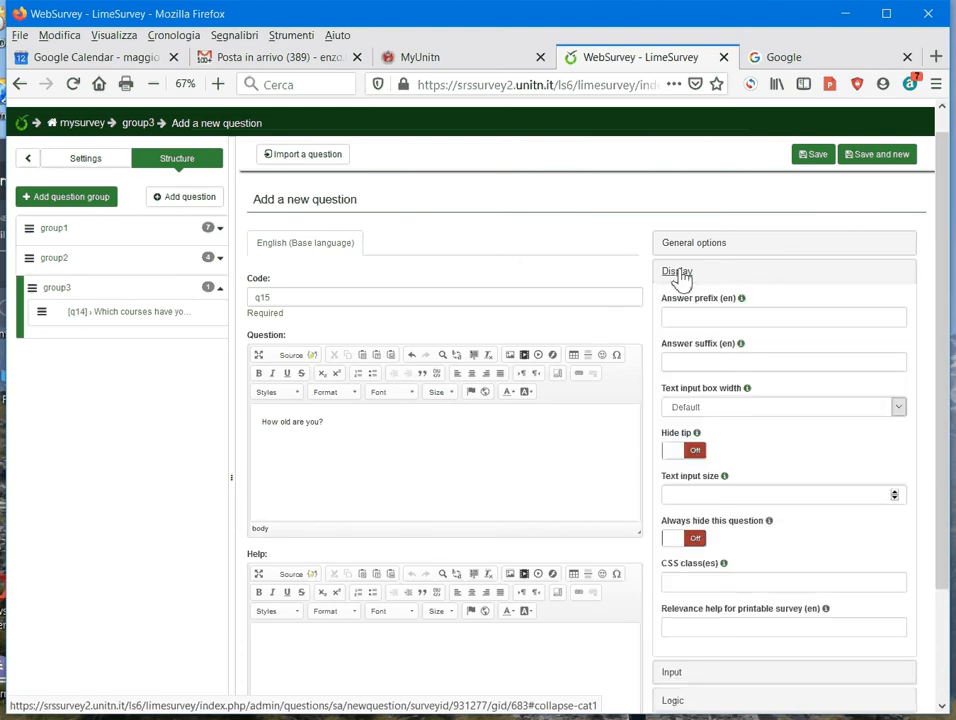
mouse_move(723, 358)
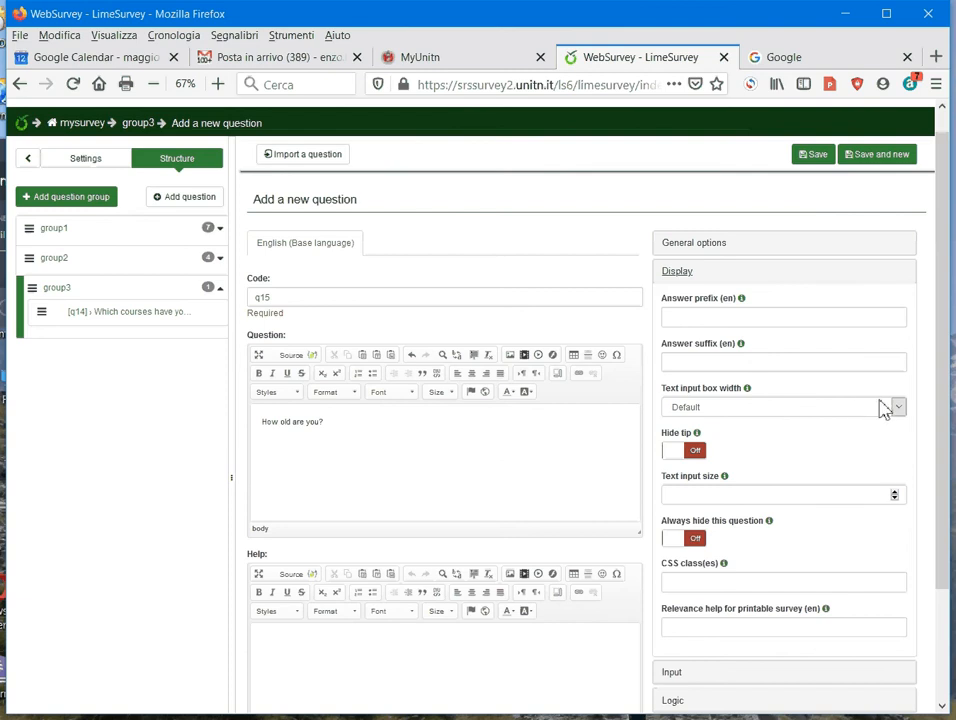
- Choose 17% from the Text input box width dropdown
left_click(893, 407)
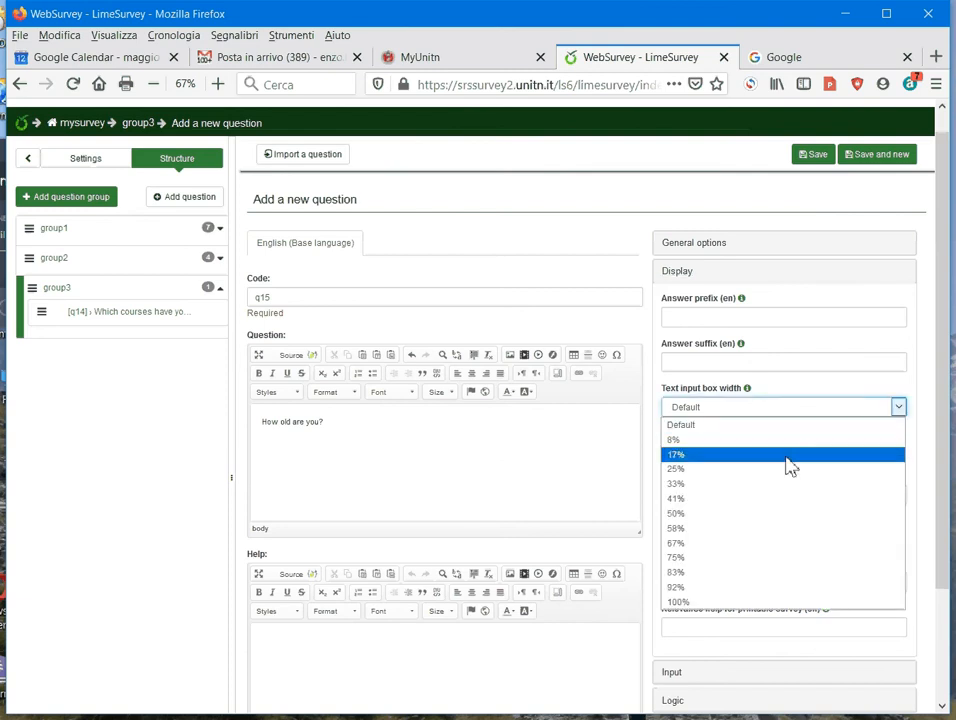
mouse_move(780, 472)
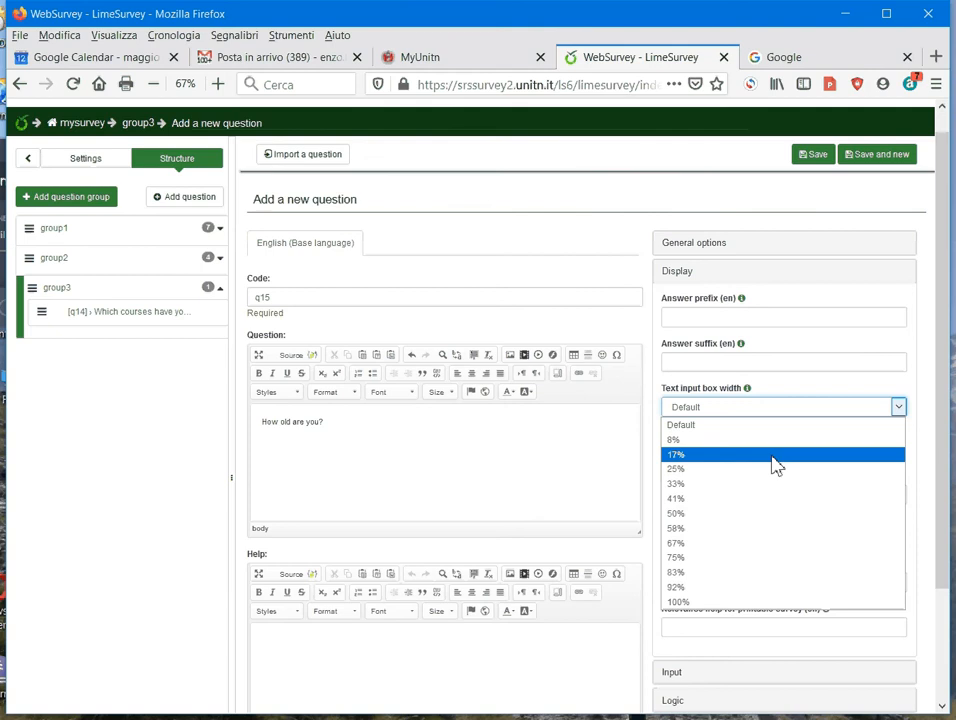
mouse_move(739, 451)
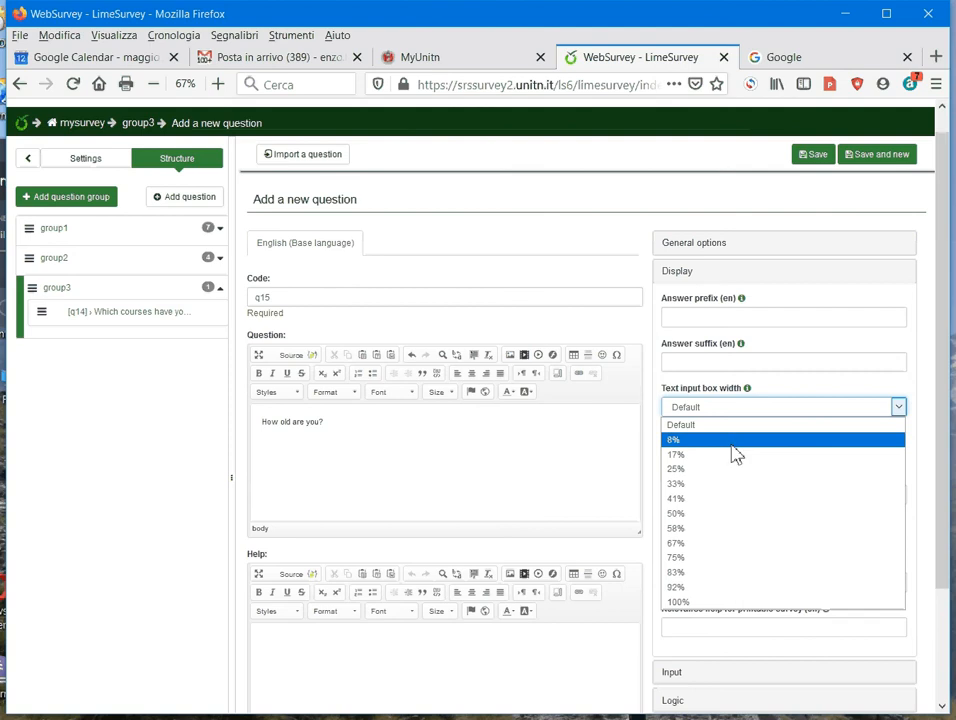
mouse_move(732, 455)
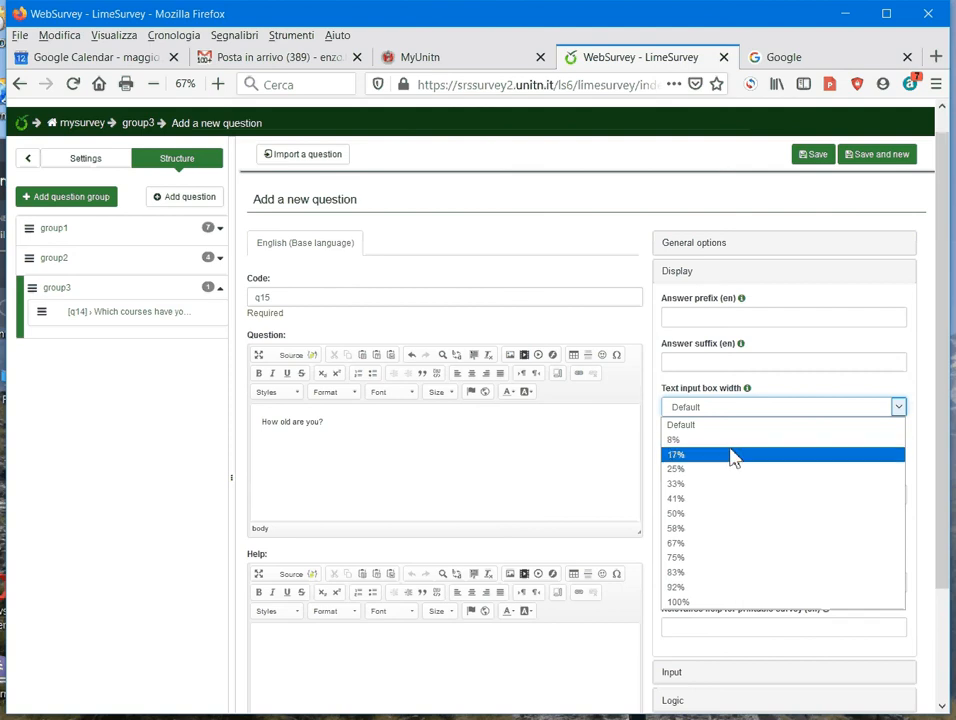
left_click(674, 454)
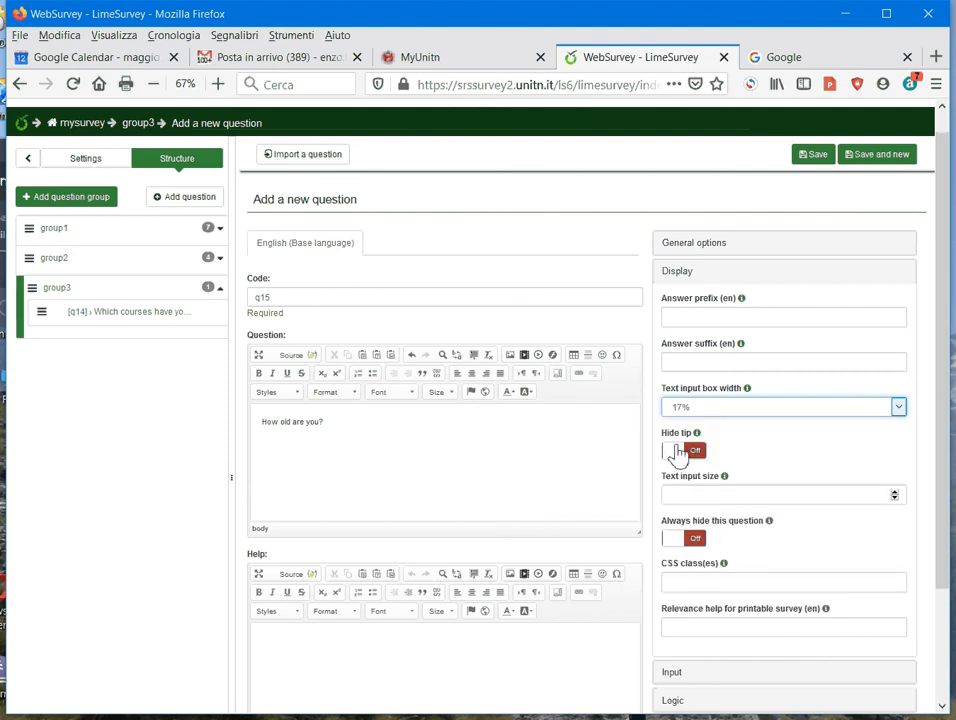
- Switch Hide tip on, enter '(years)' as the answer suffix, and save q15
left_click(683, 450)
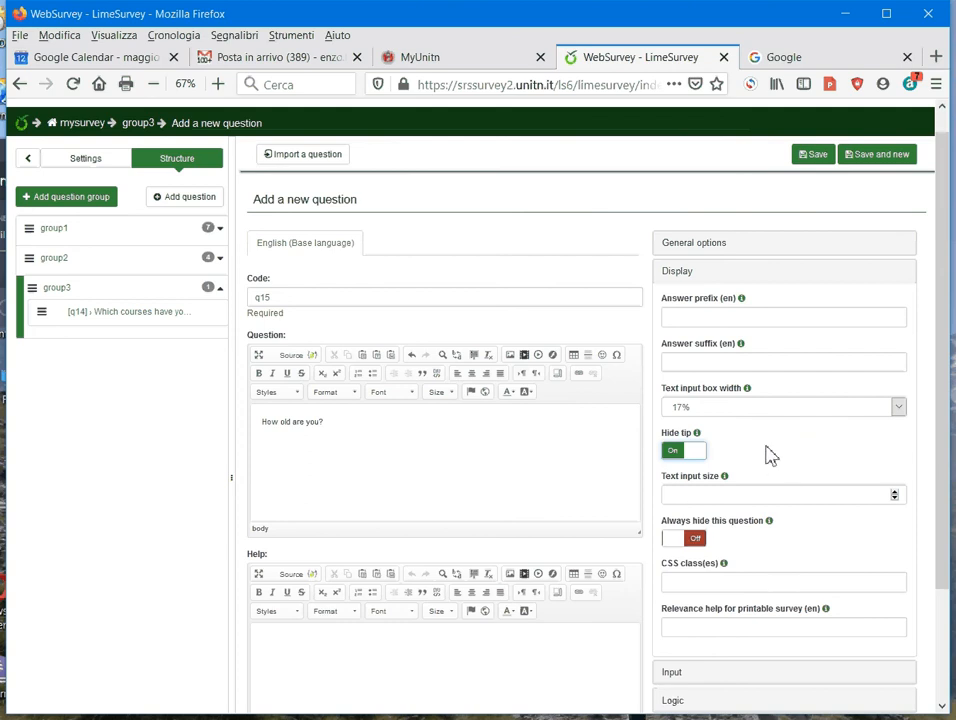
left_click(793, 316)
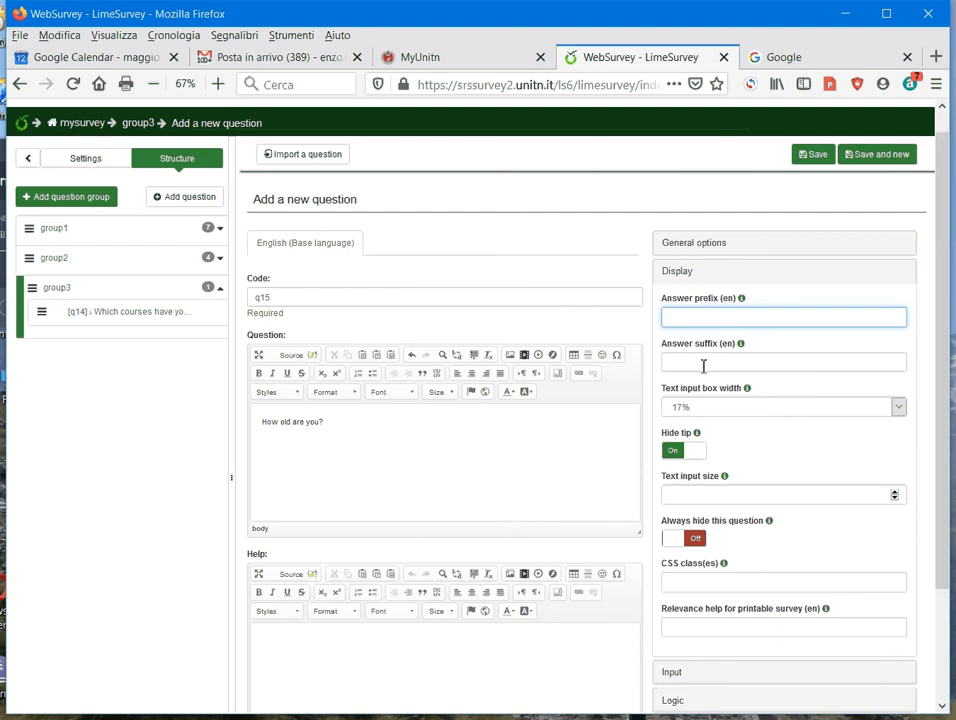
left_click(783, 362)
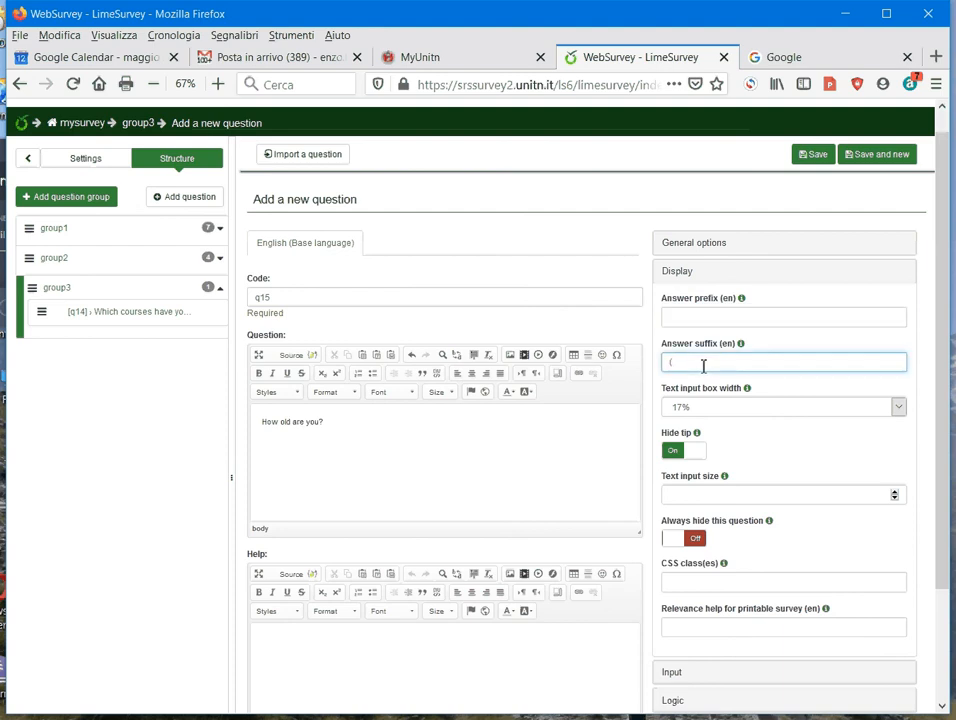
type("(years)")
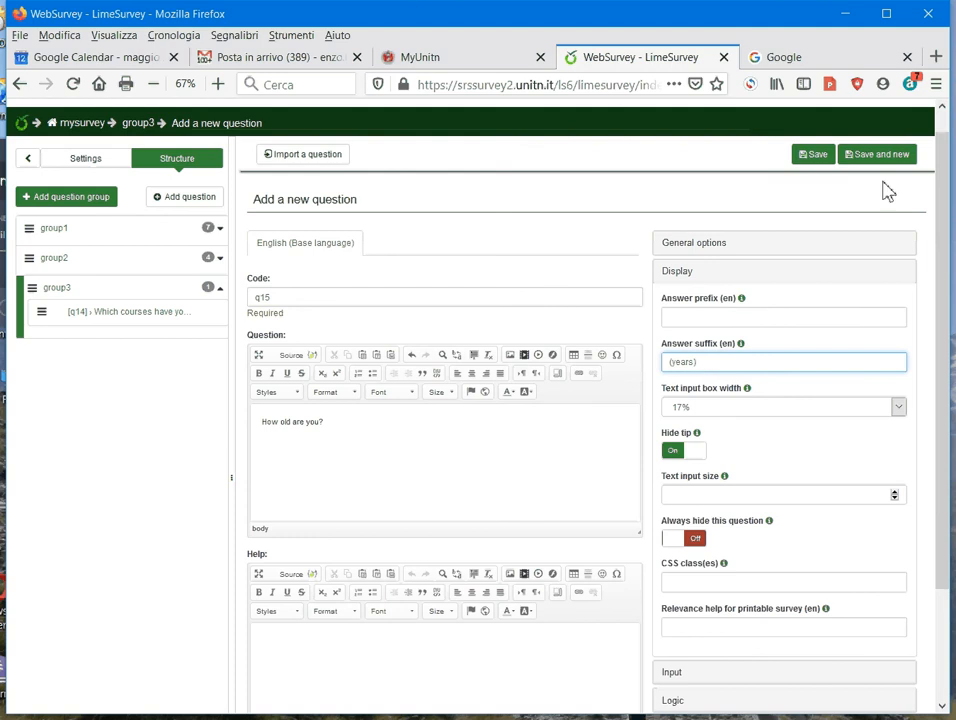
left_click(813, 154)
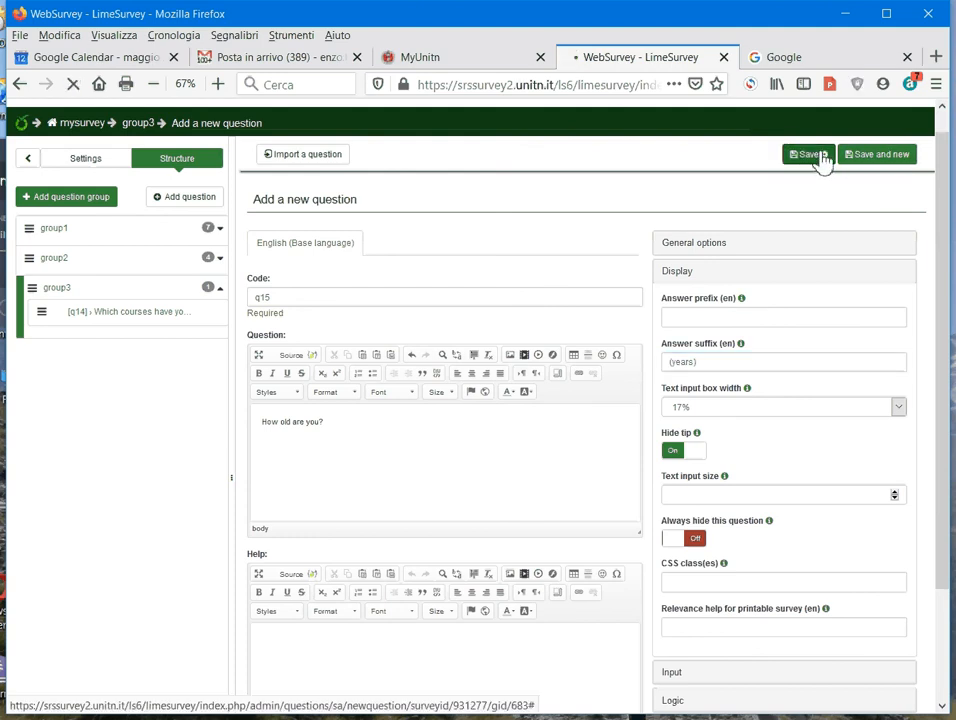
left_click(808, 154)
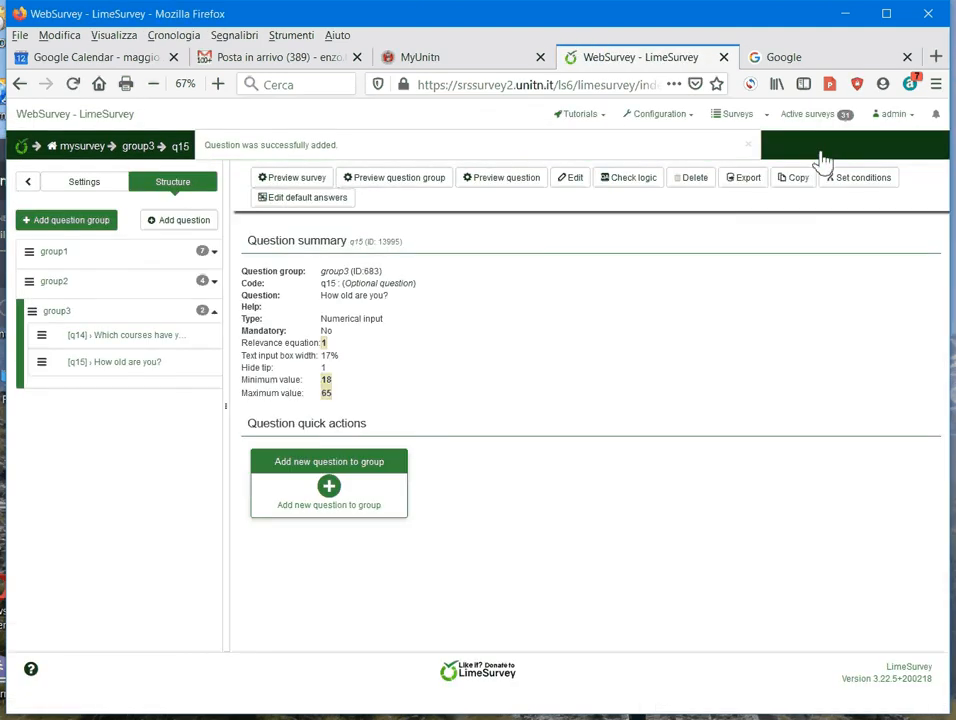
mouse_move(485, 183)
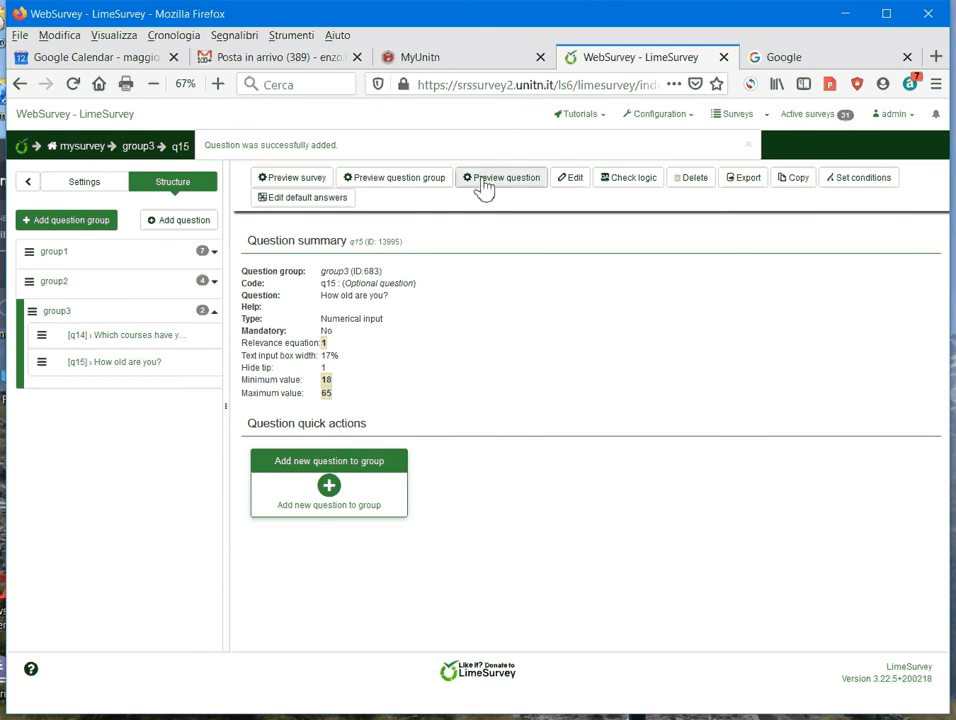
- Preview q15, entering 12 to trigger the range warning, then changing it to 19
left_click(500, 177)
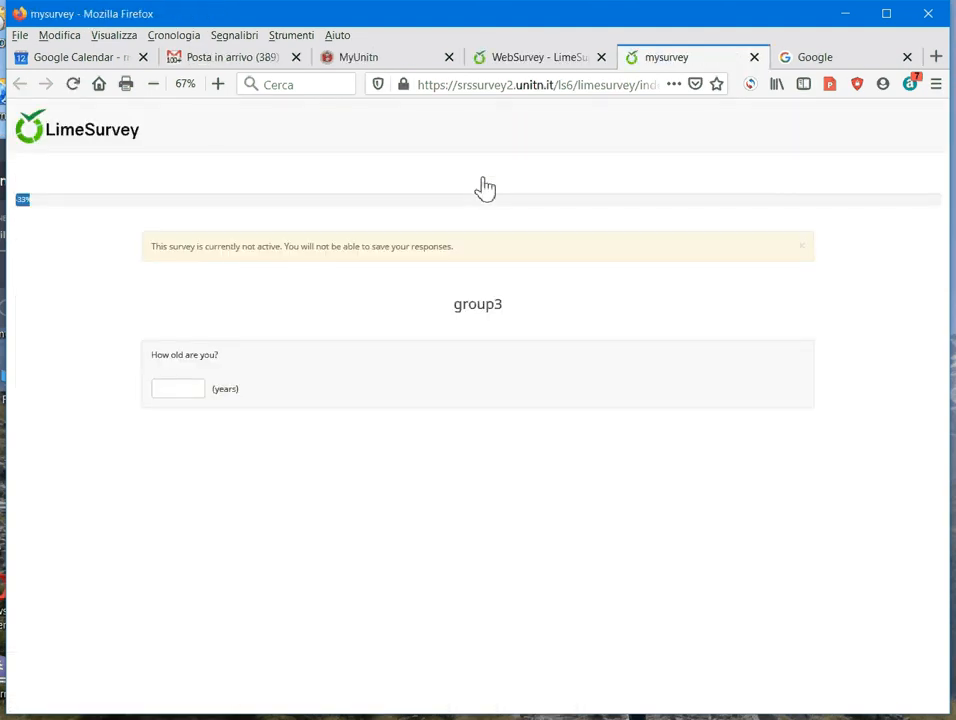
left_click(178, 388)
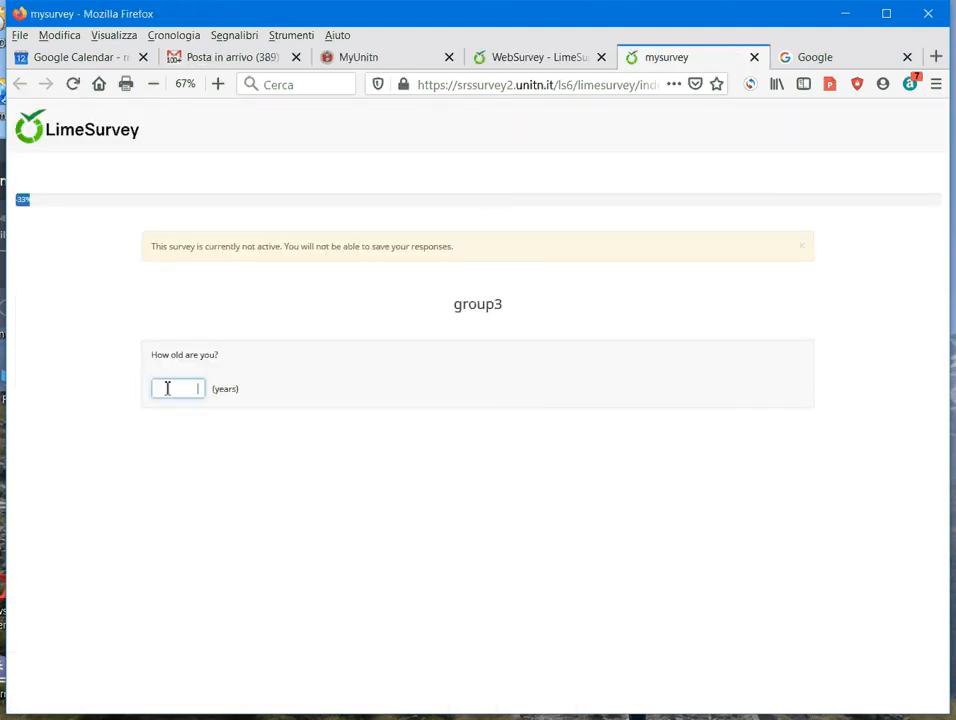
type("12")
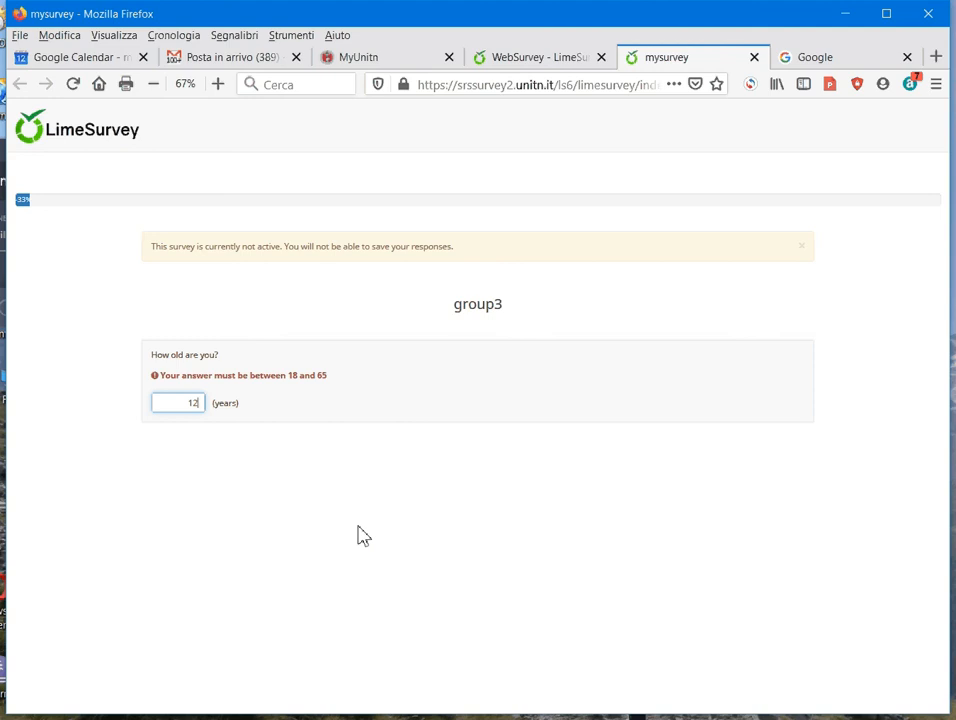
key("Backspace")
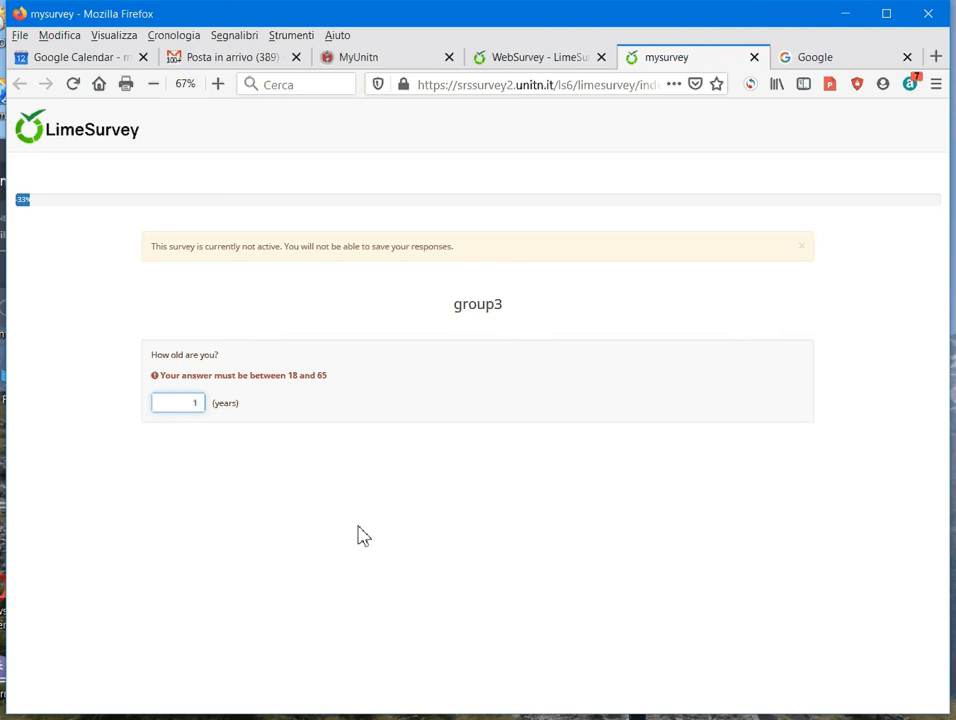
type("9")
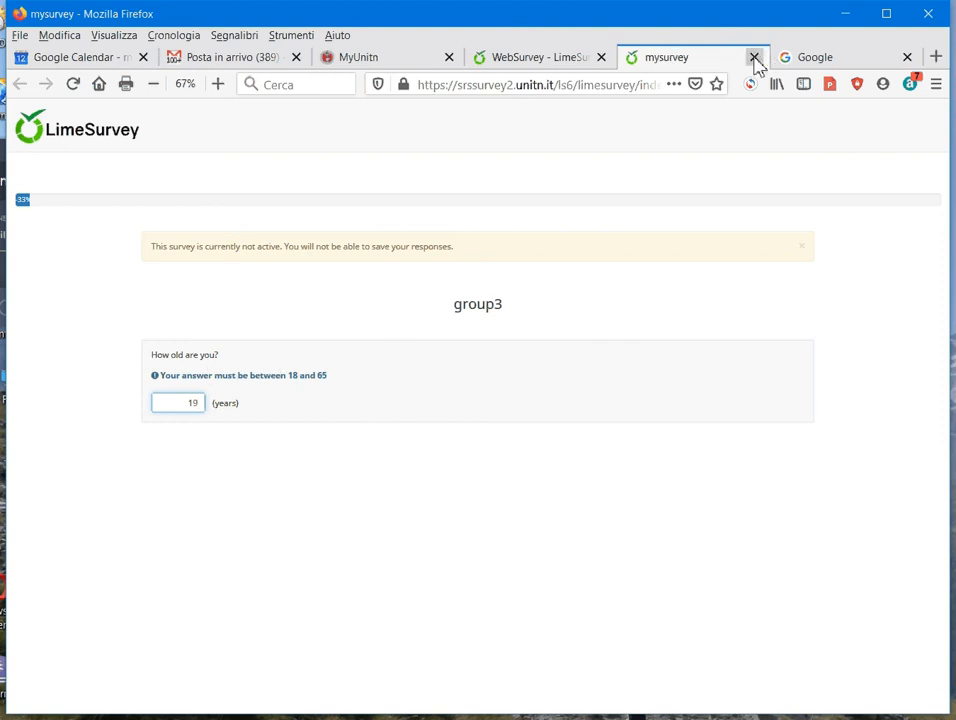
- Close the preview, edit q15, and switch Integer only on in Input settings
left_click(753, 57)
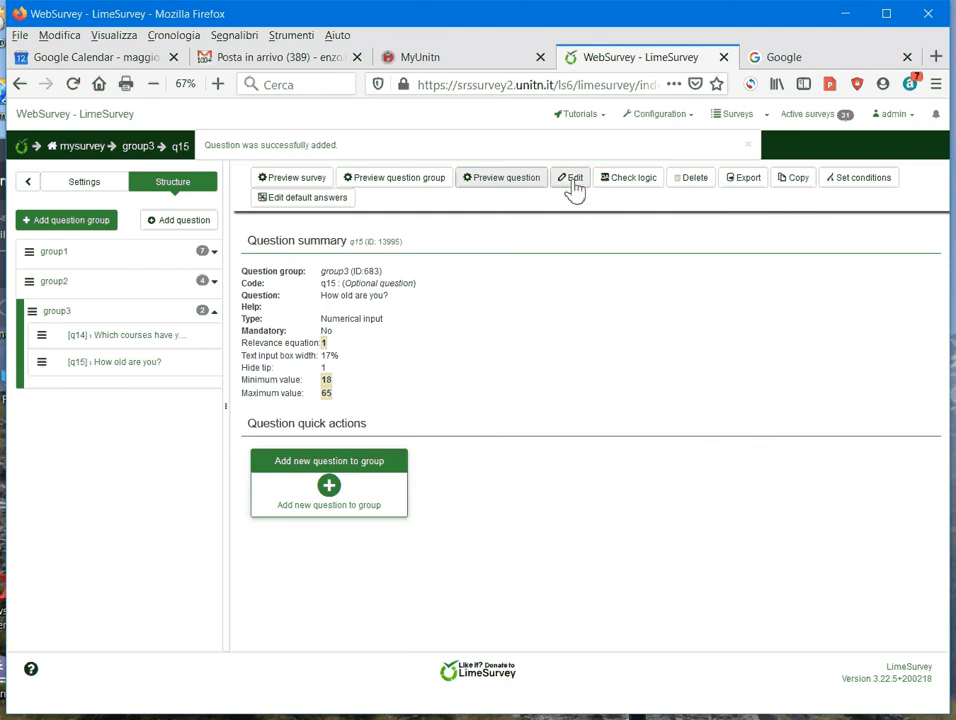
left_click(570, 177)
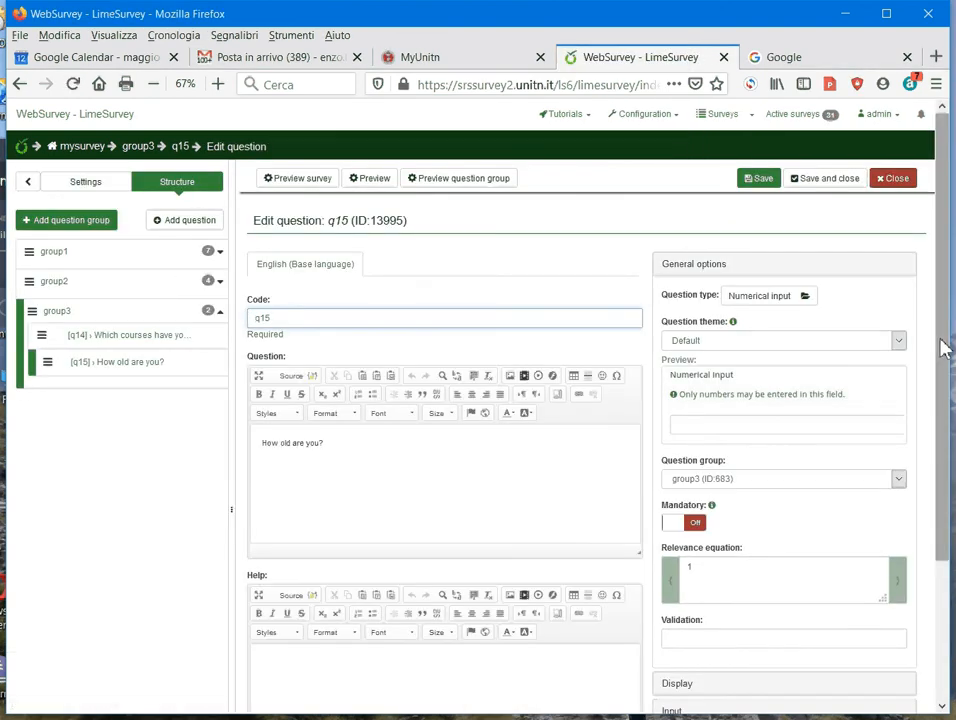
scroll("down", 3)
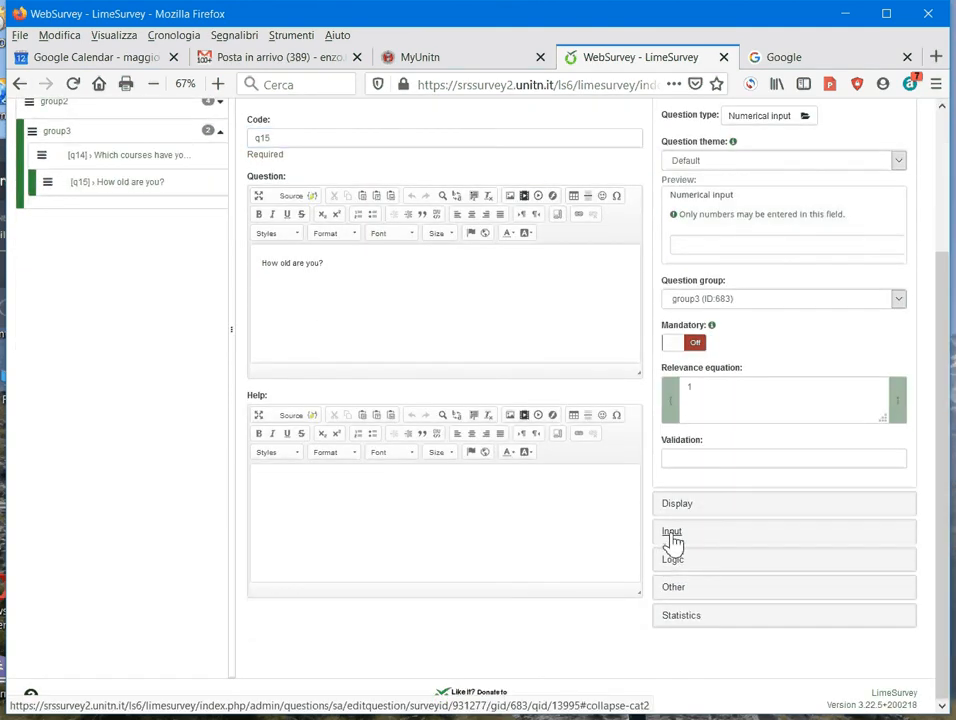
left_click(670, 531)
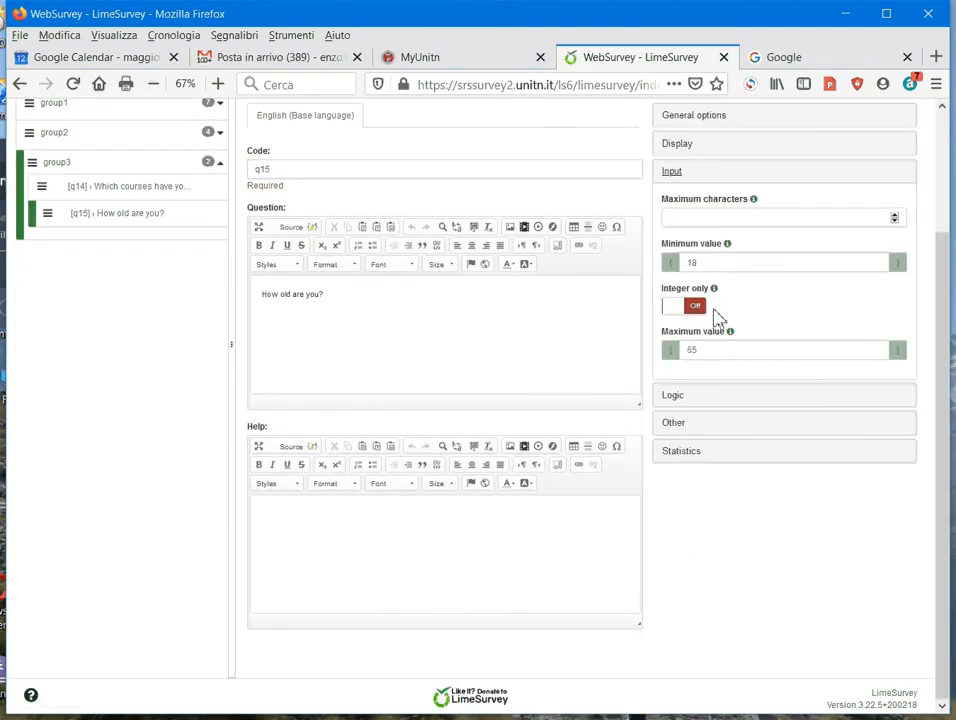
left_click(683, 305)
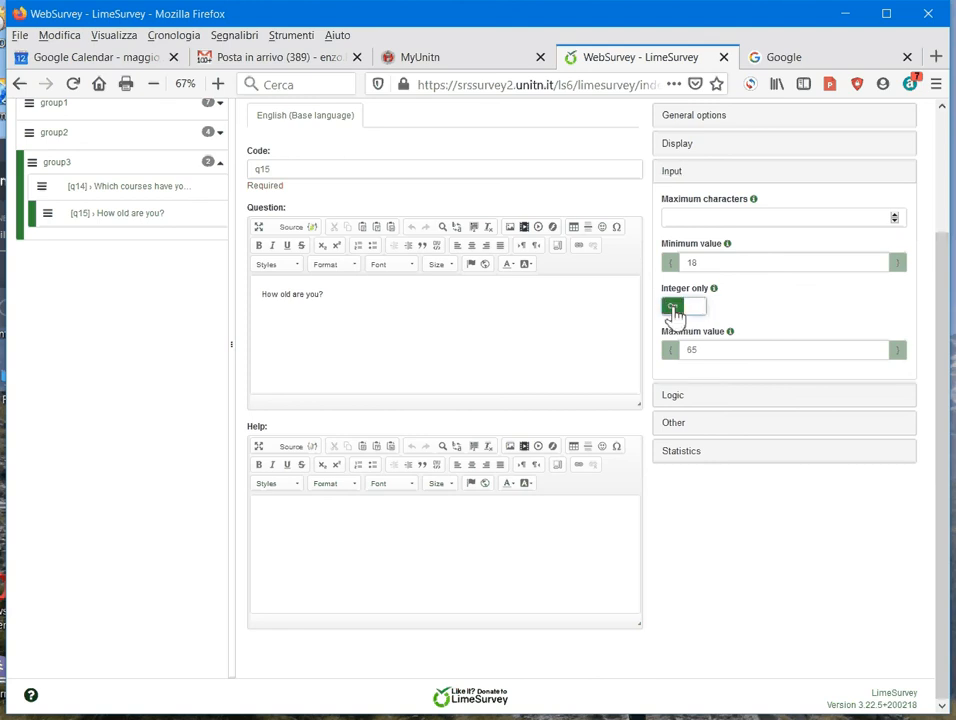
left_click(673, 305)
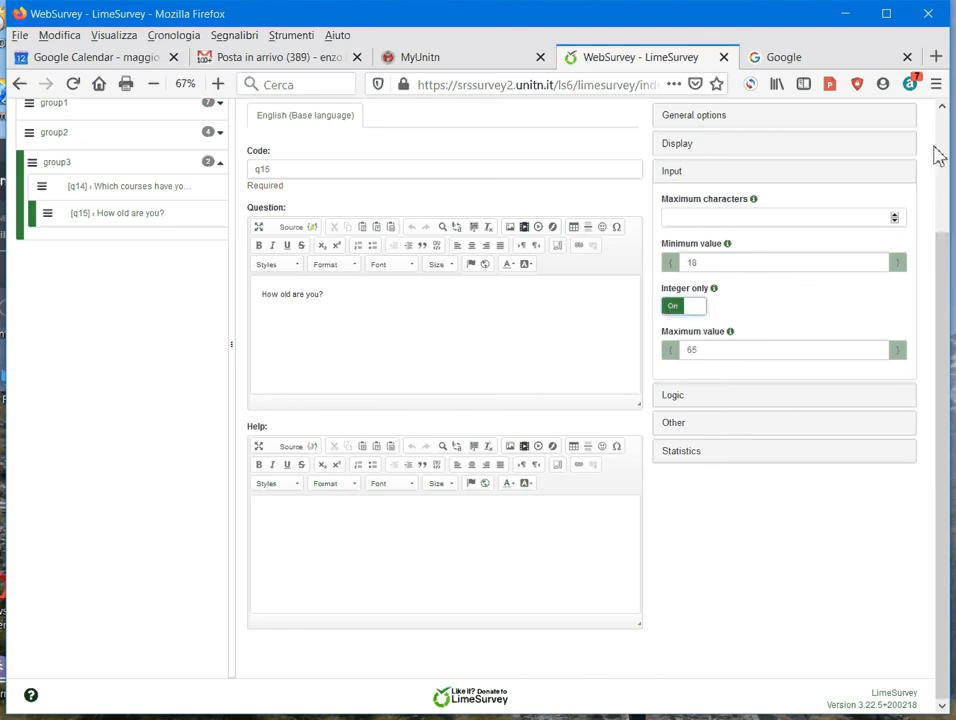